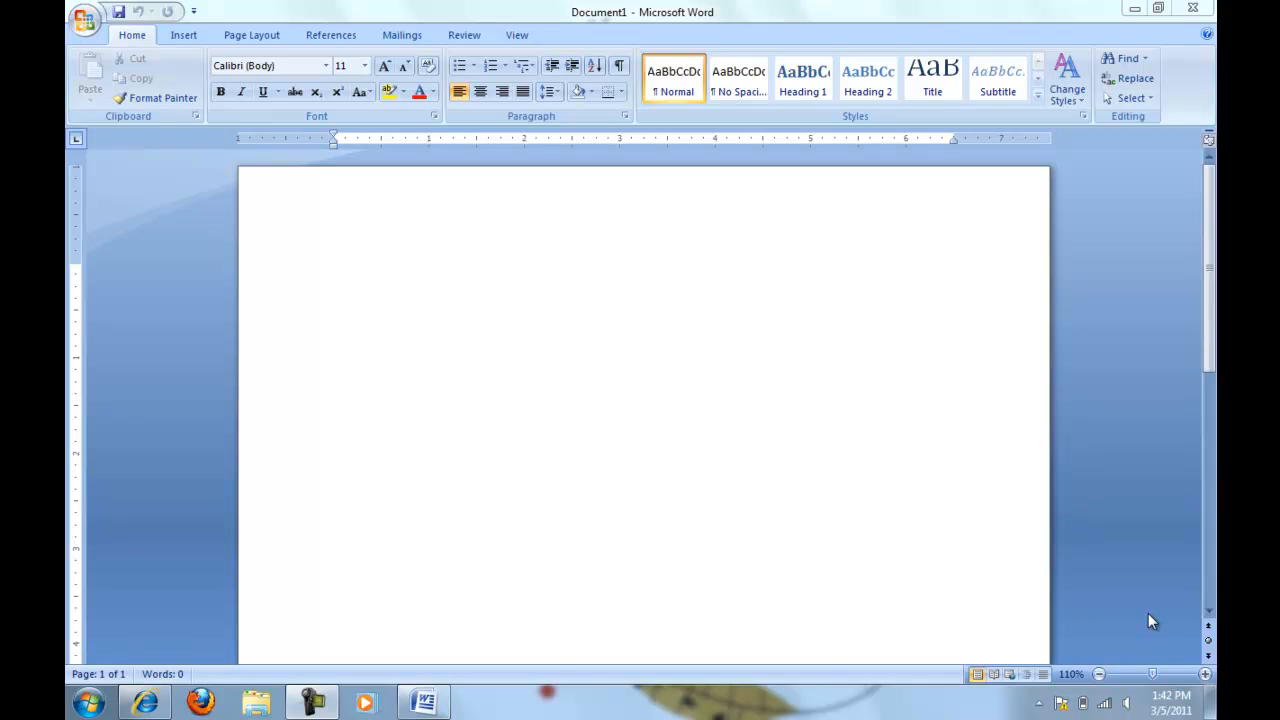
mouse_move(594, 59)
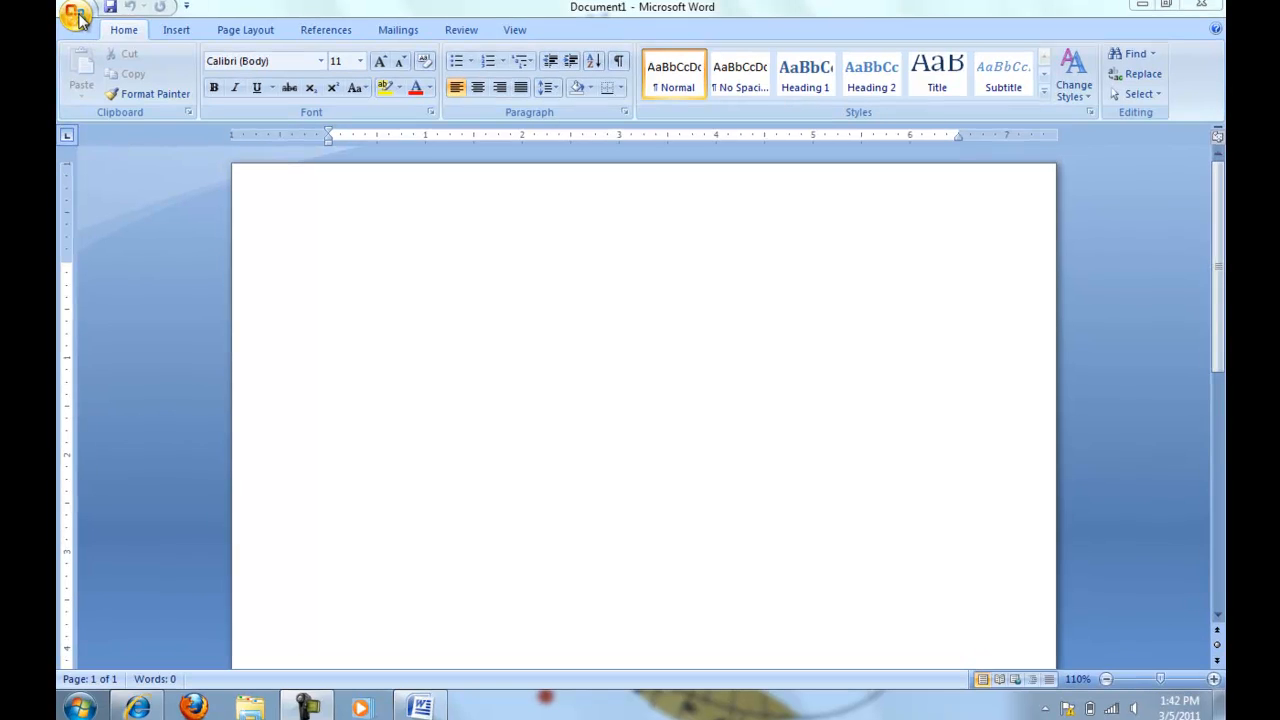
Step: Save the empty document in My Documents as 'speechmainenvelope'
left_click(77, 17)
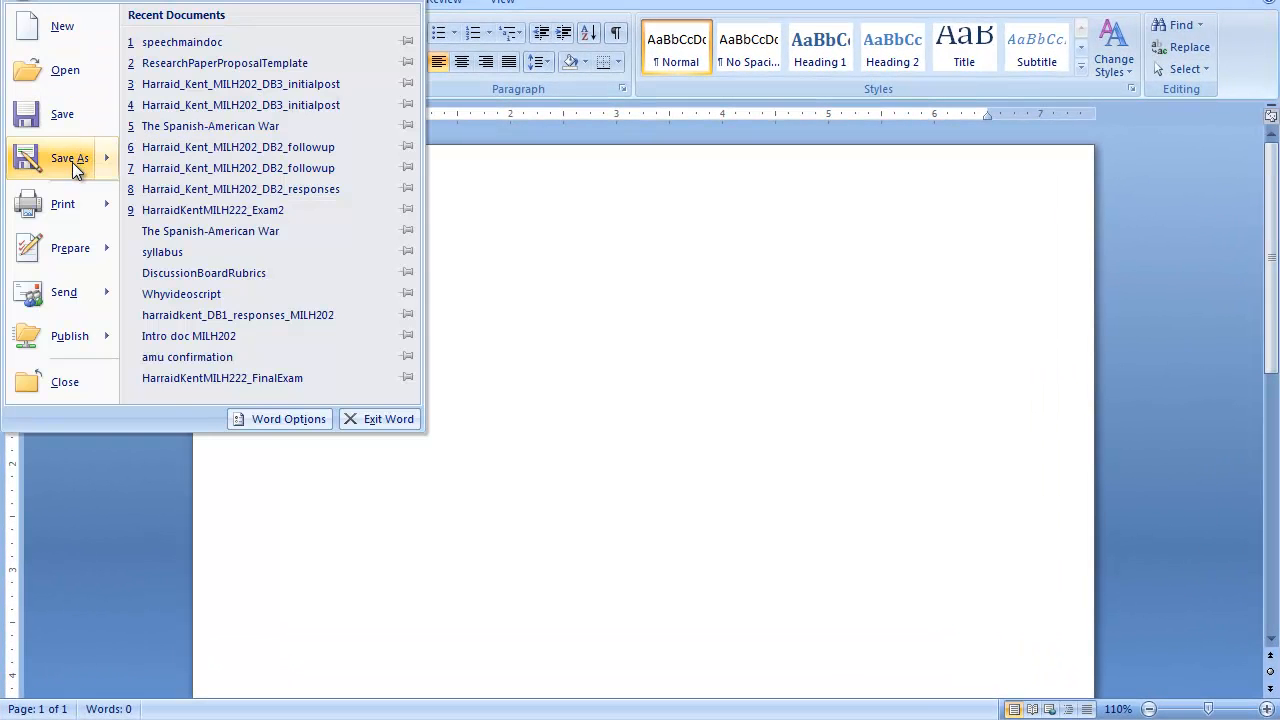
left_click(69, 158)
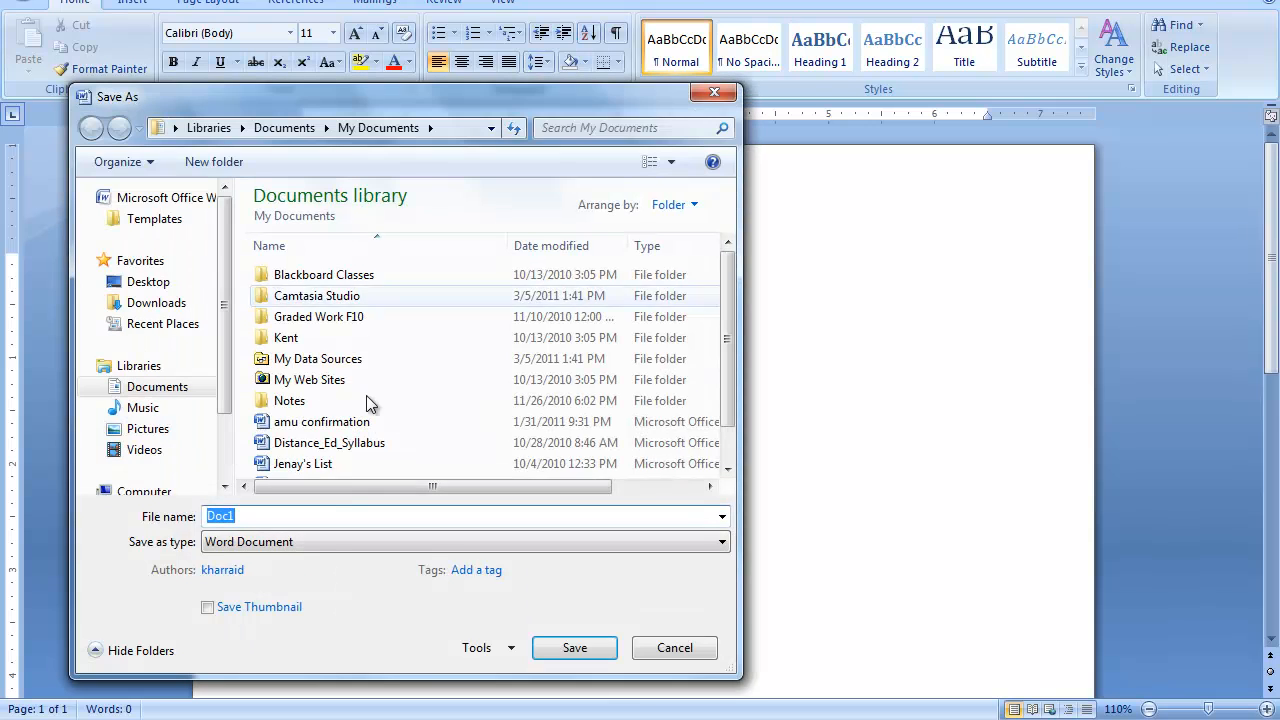
type("speechmainenvelope")
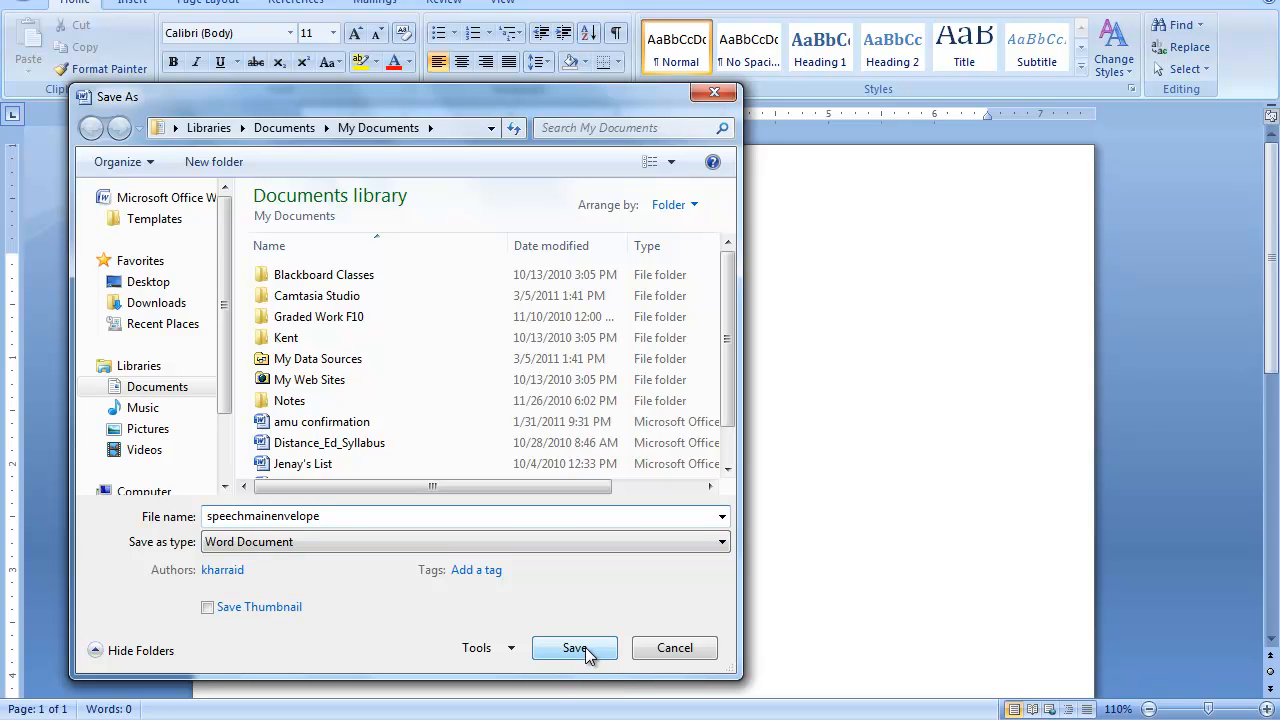
left_click(574, 648)
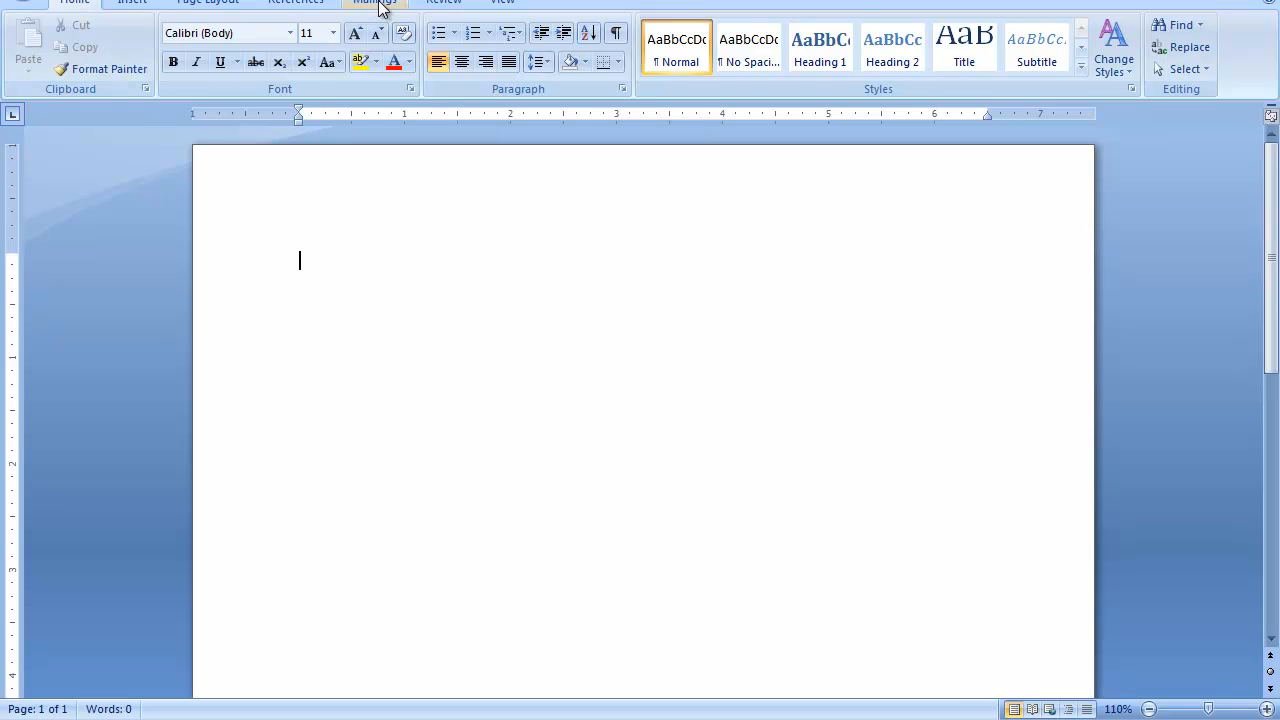
Step: Launch the Step by Step Mail Merge Wizard and choose Envelopes as the document type
left_click(144, 45)
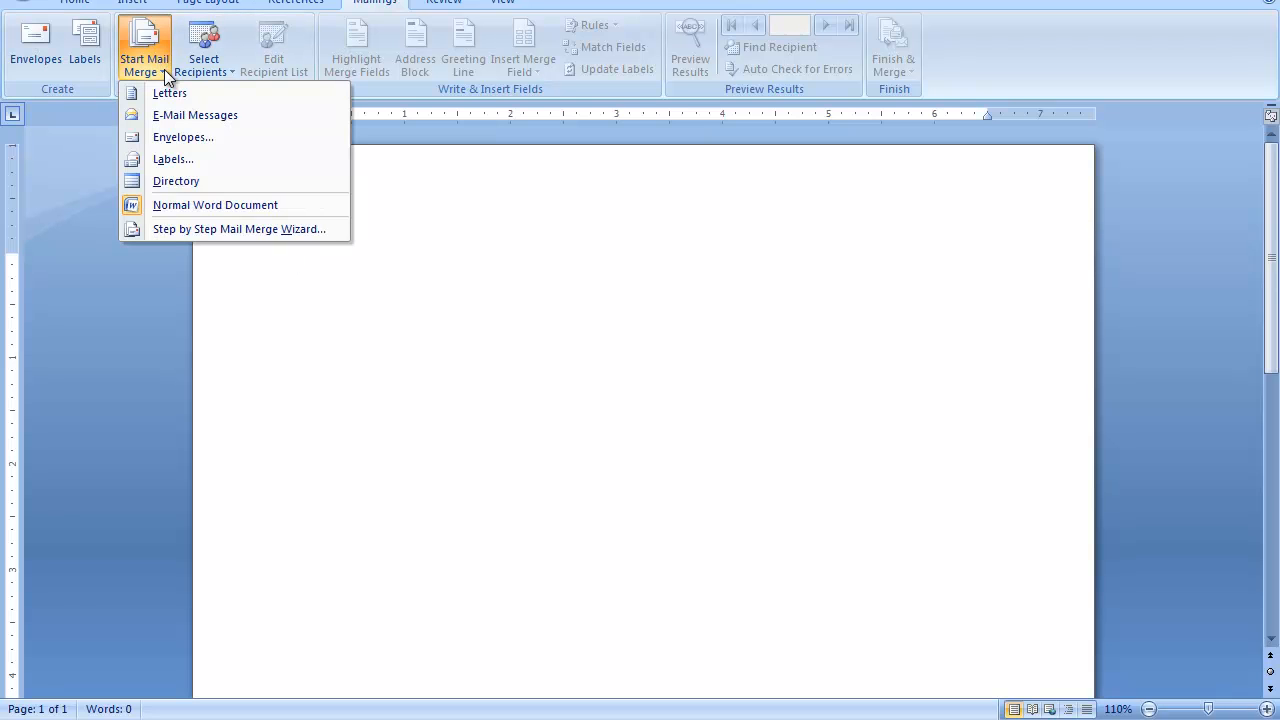
mouse_move(183, 137)
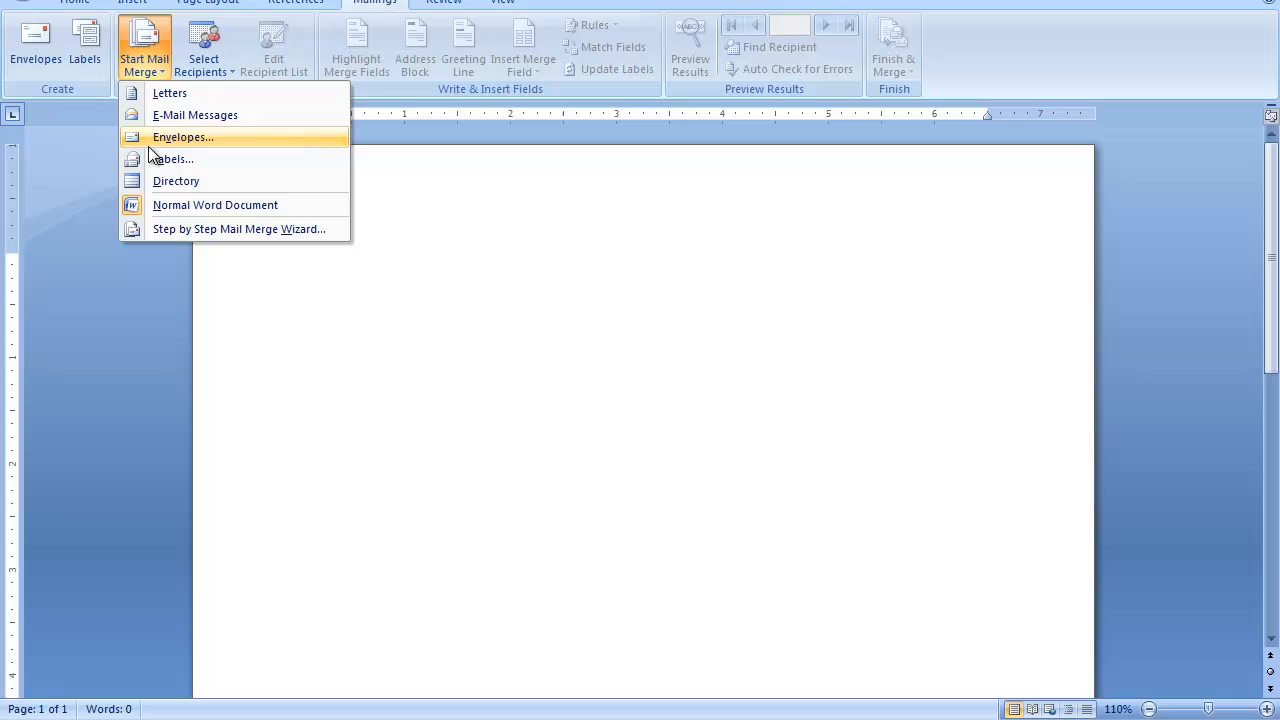
left_click(237, 229)
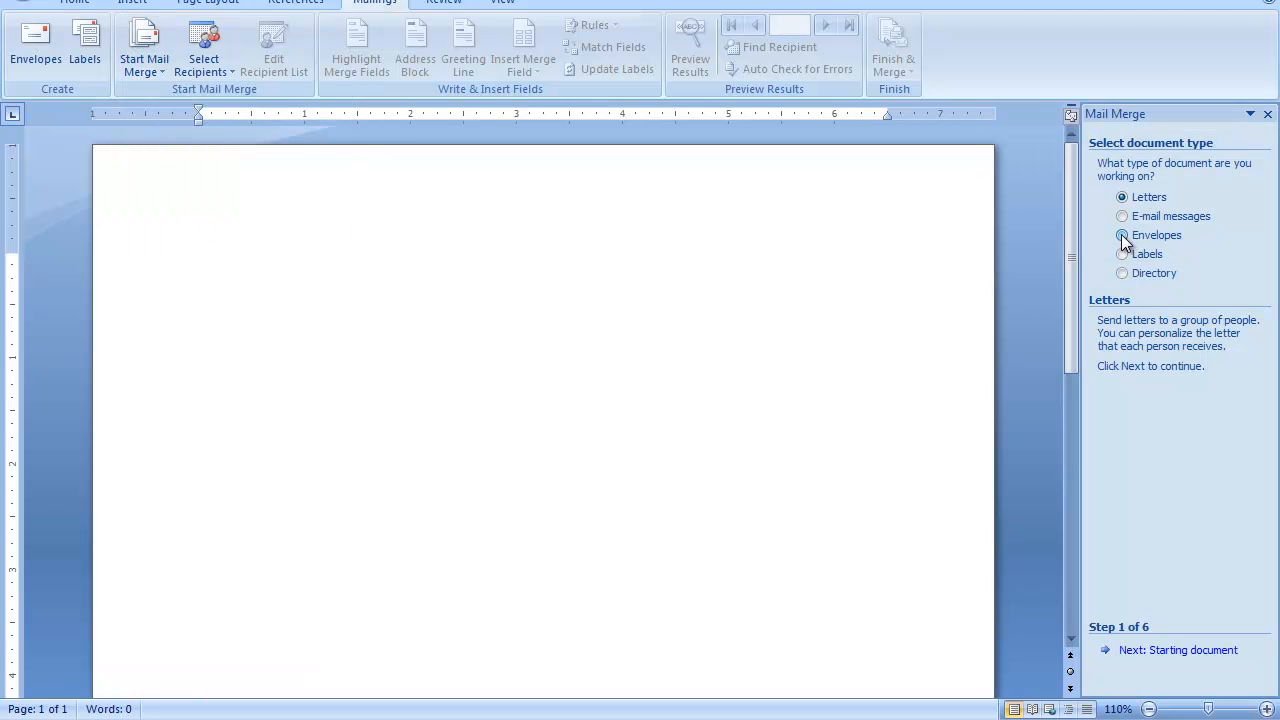
left_click(1122, 235)
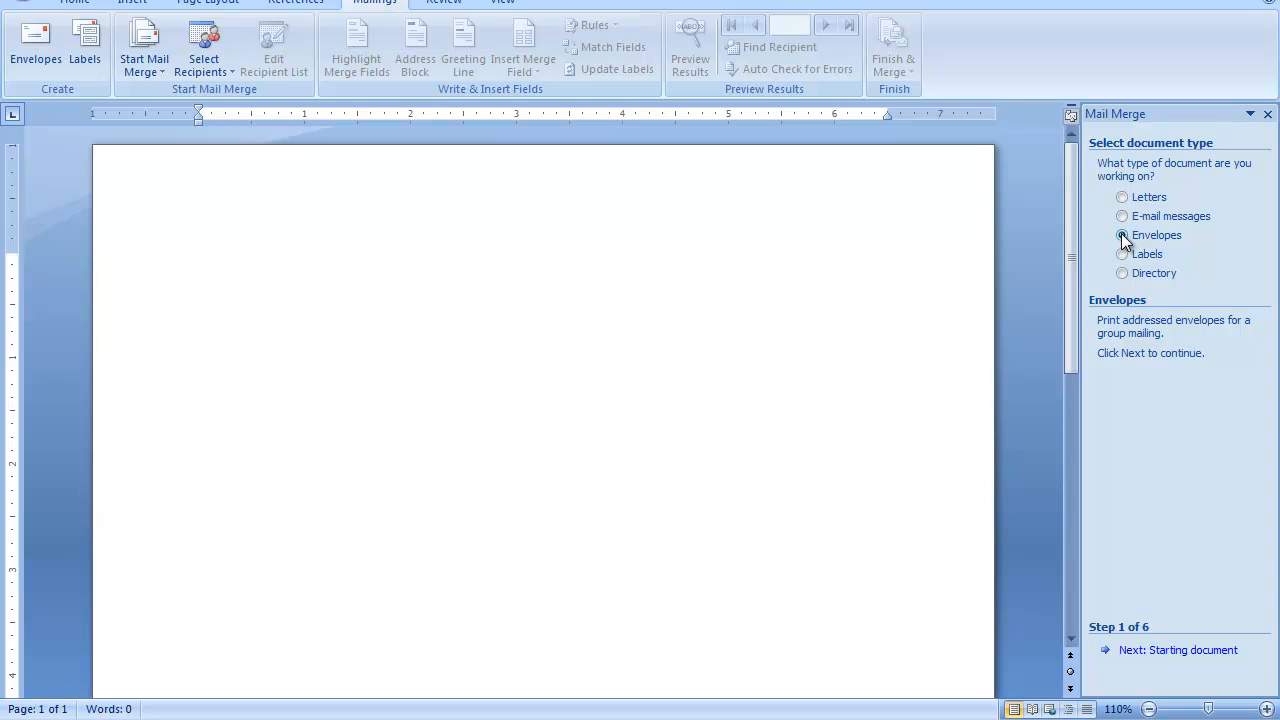
left_click(199, 260)
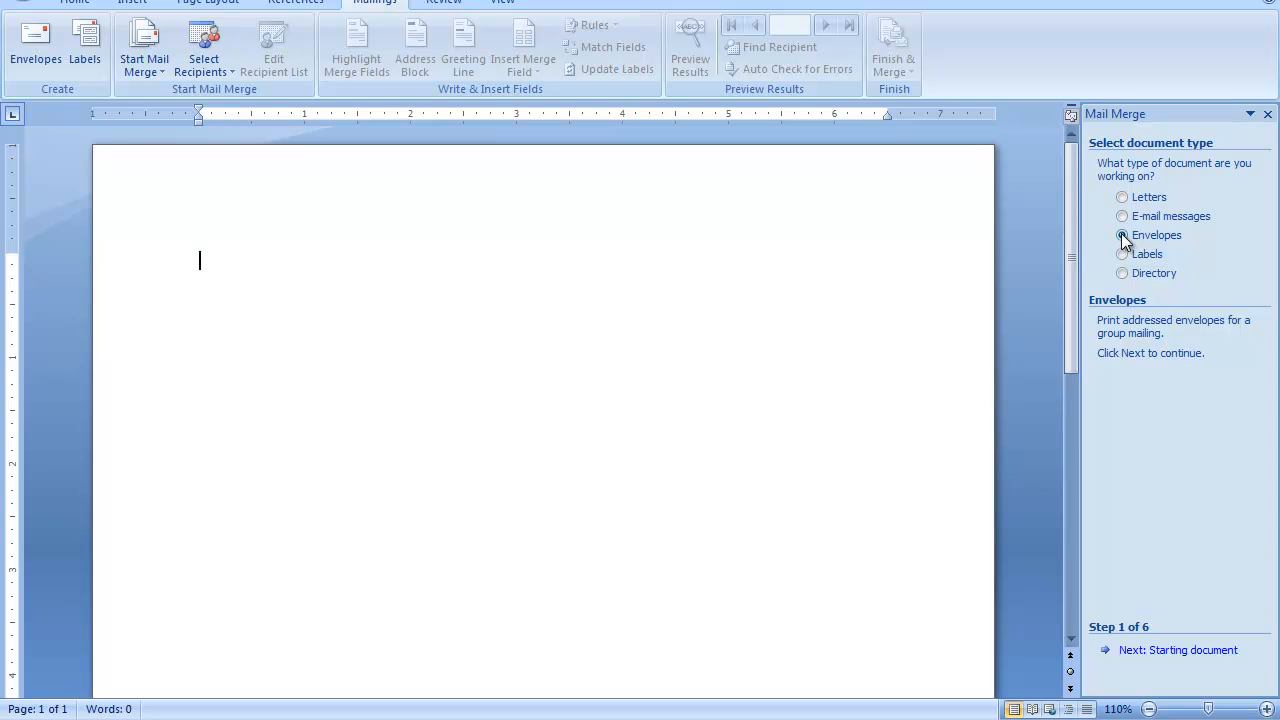
left_click(1122, 235)
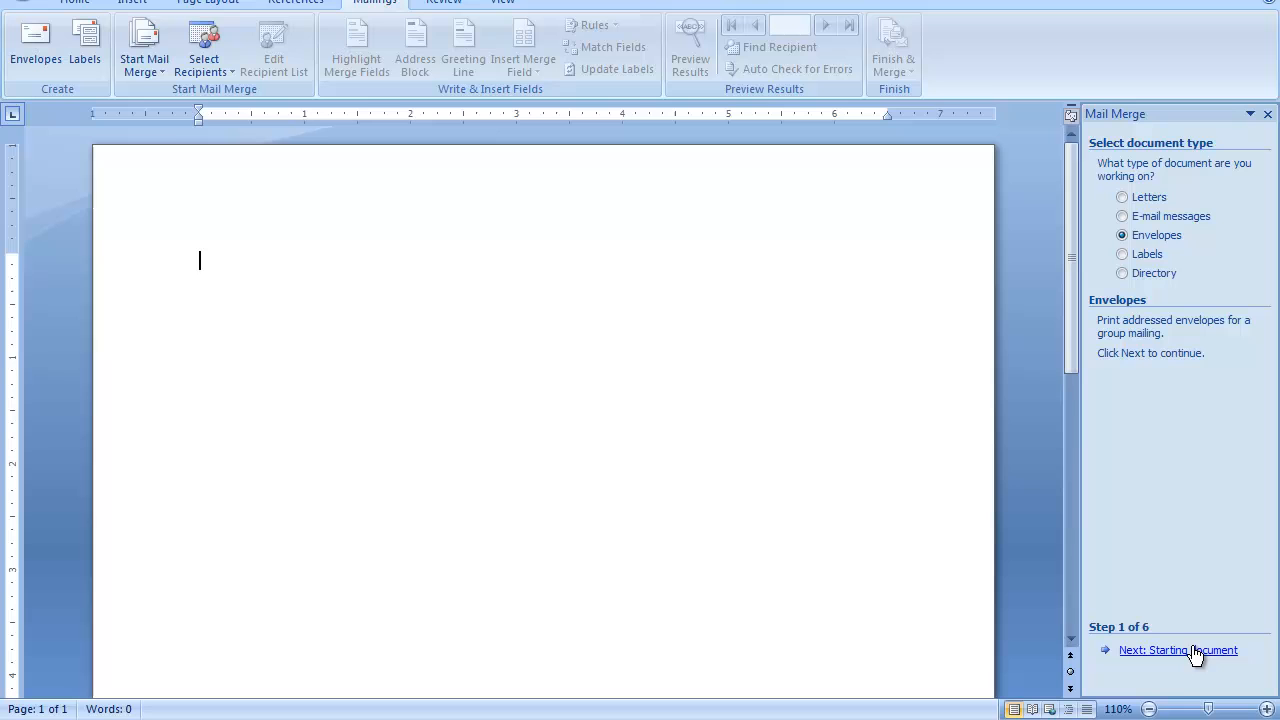
mouse_move(1180, 655)
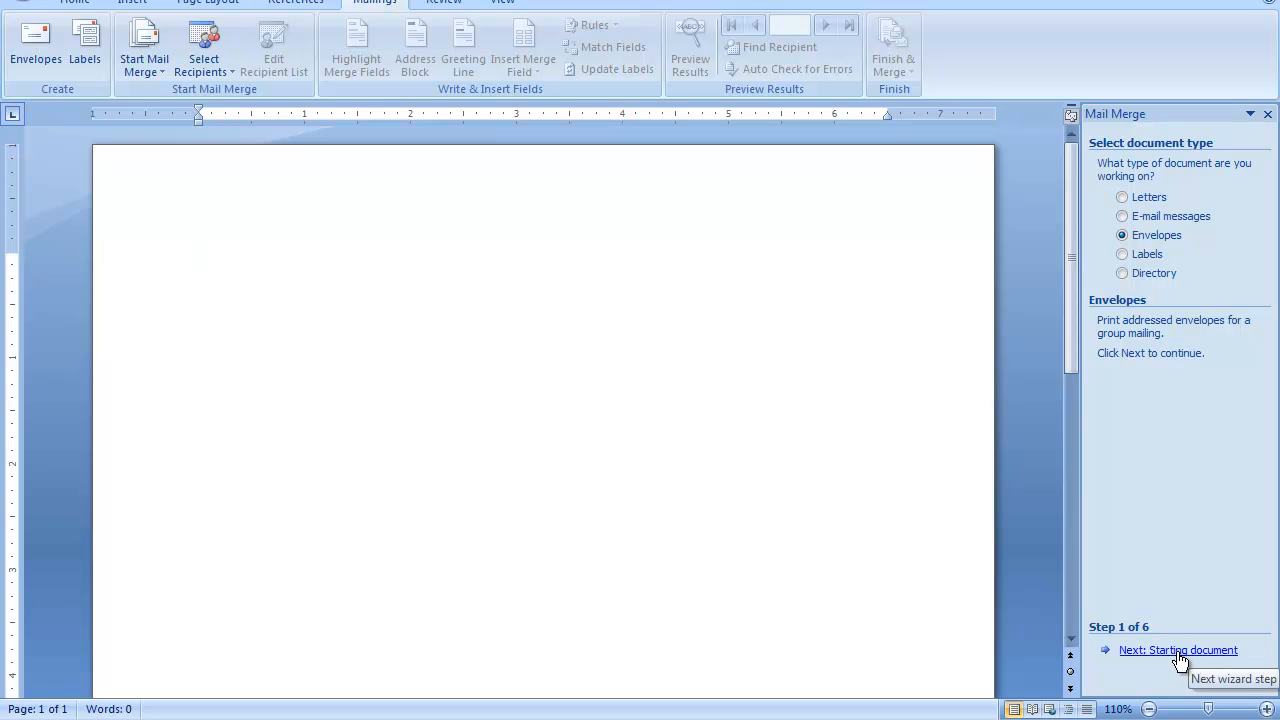
mouse_move(1178, 650)
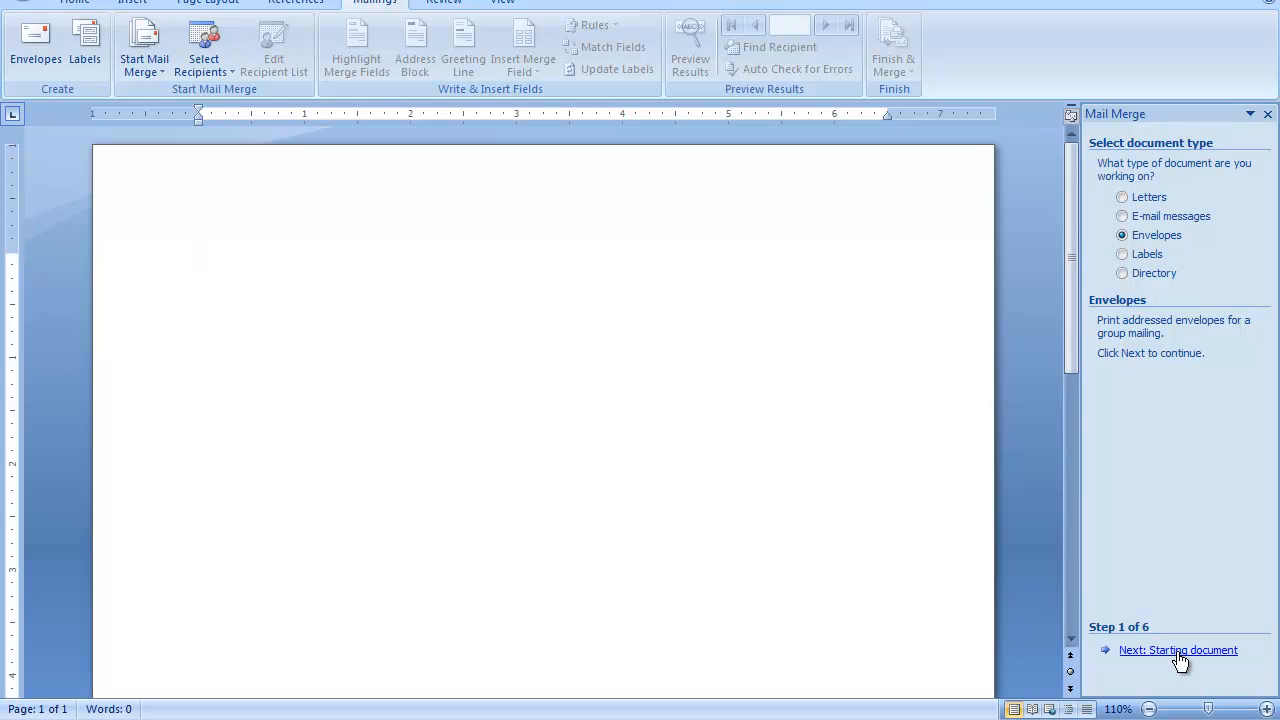
Step: Confirm Size 10 (4 1/8 x 9 1/2 in) in Envelope Options for the starting document
left_click(1177, 650)
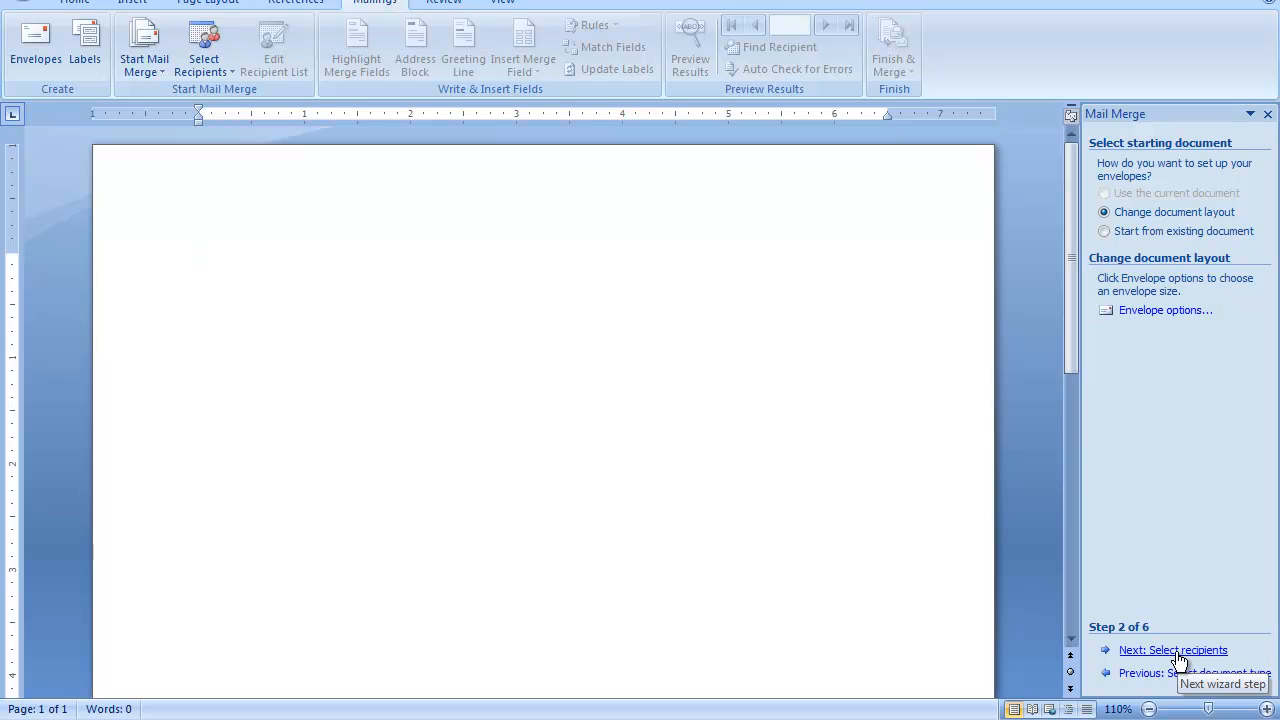
mouse_move(1178, 500)
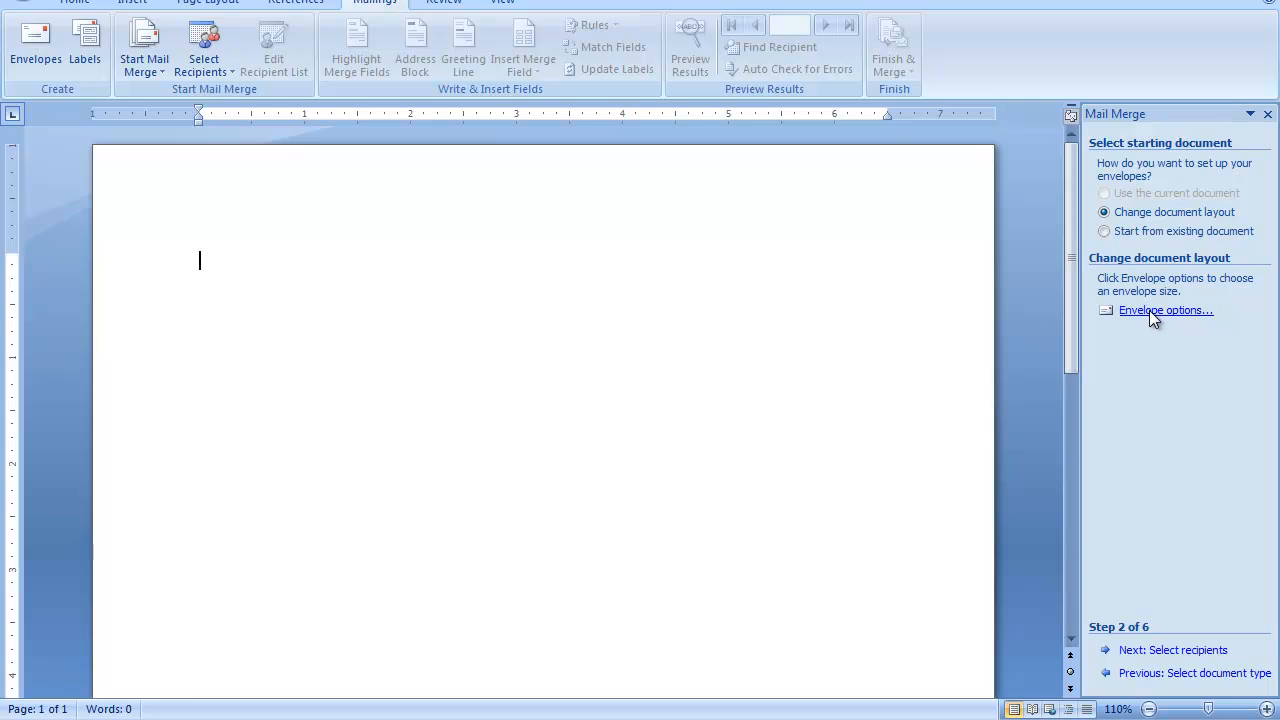
left_click(1165, 310)
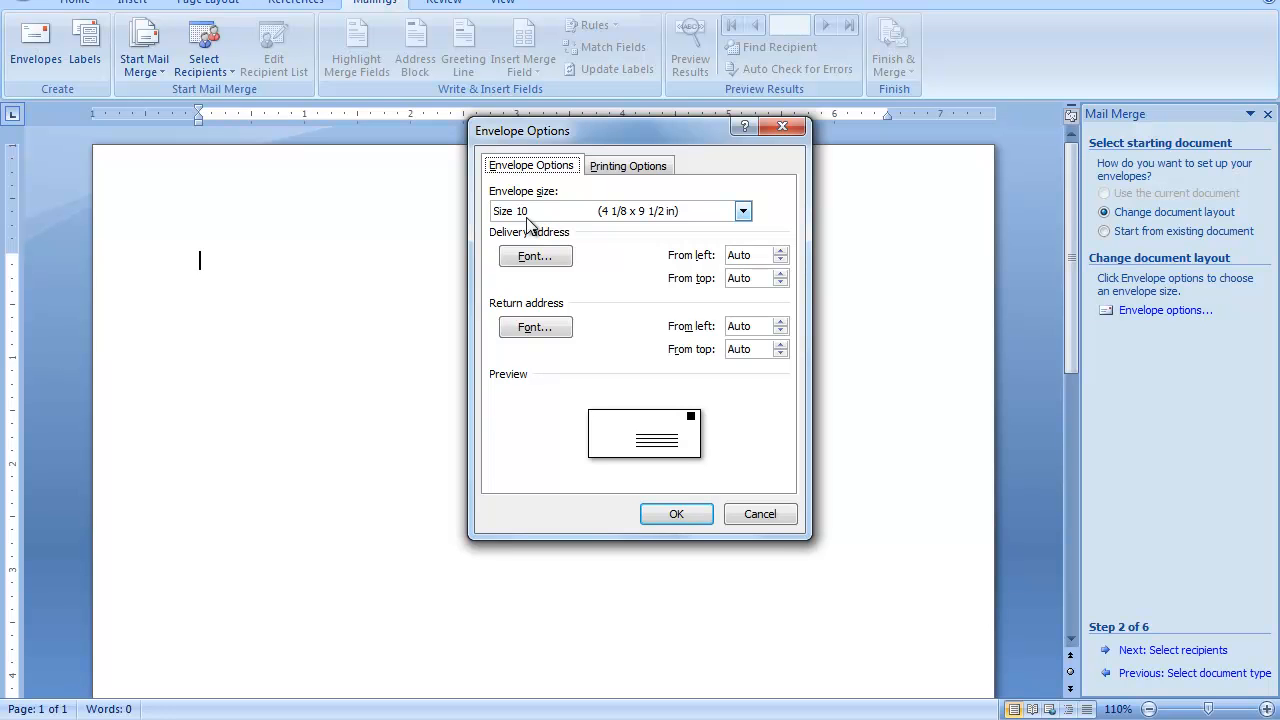
mouse_move(612, 222)
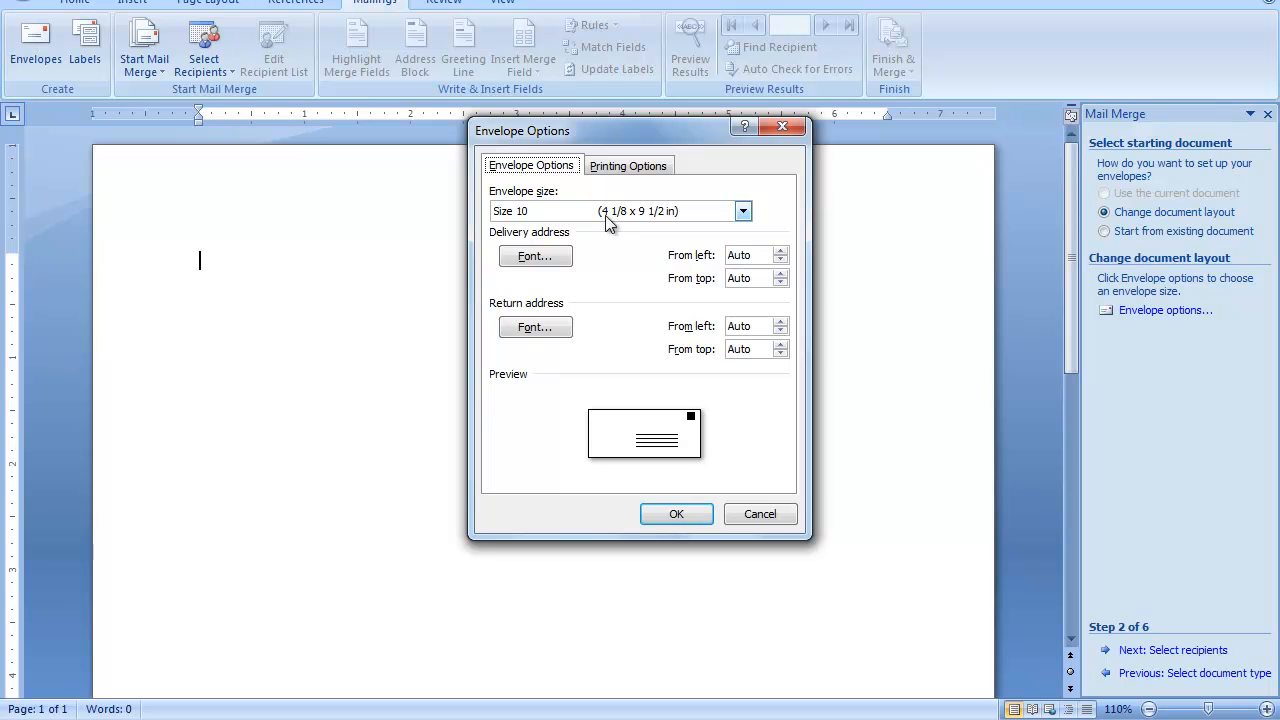
mouse_move(625, 222)
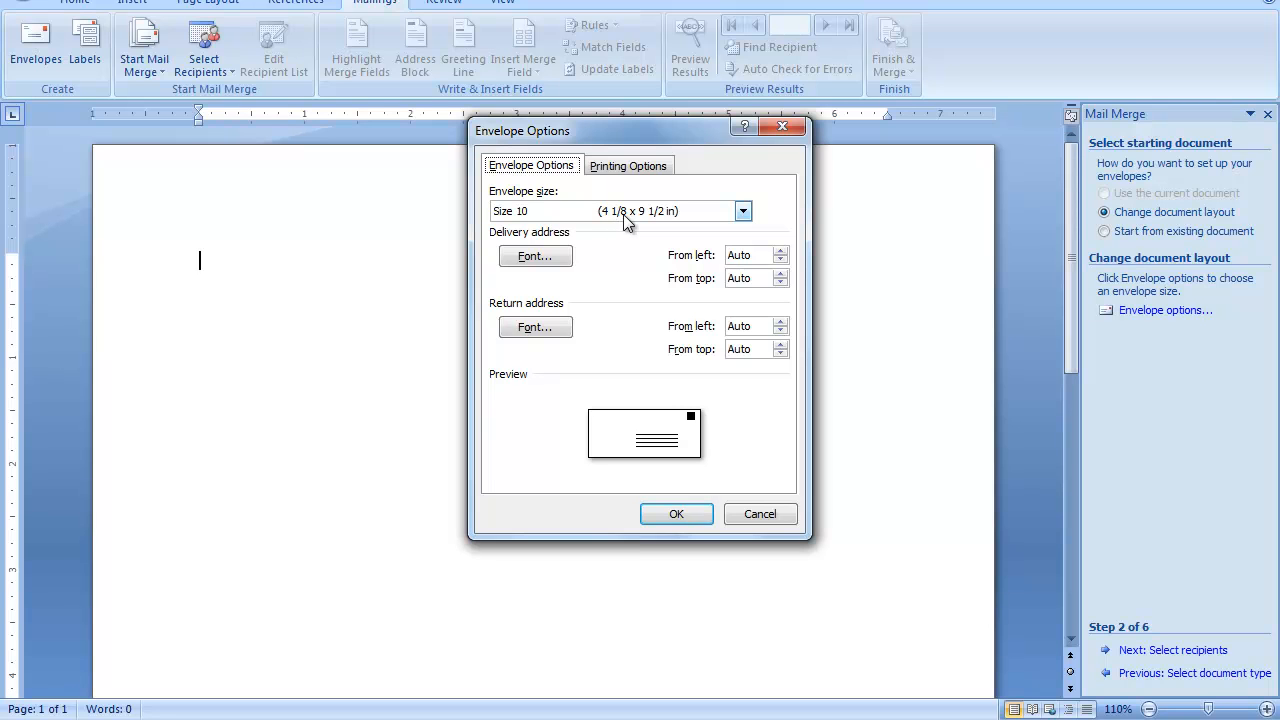
mouse_move(693, 462)
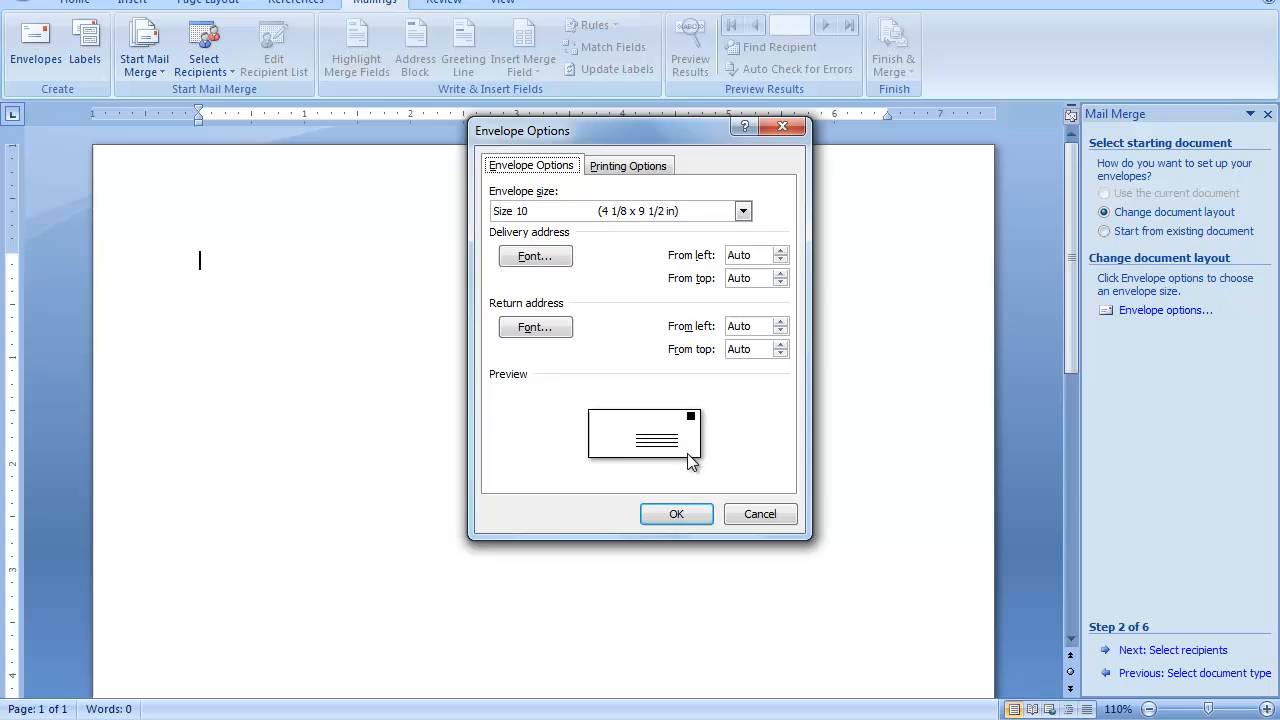
mouse_move(650, 467)
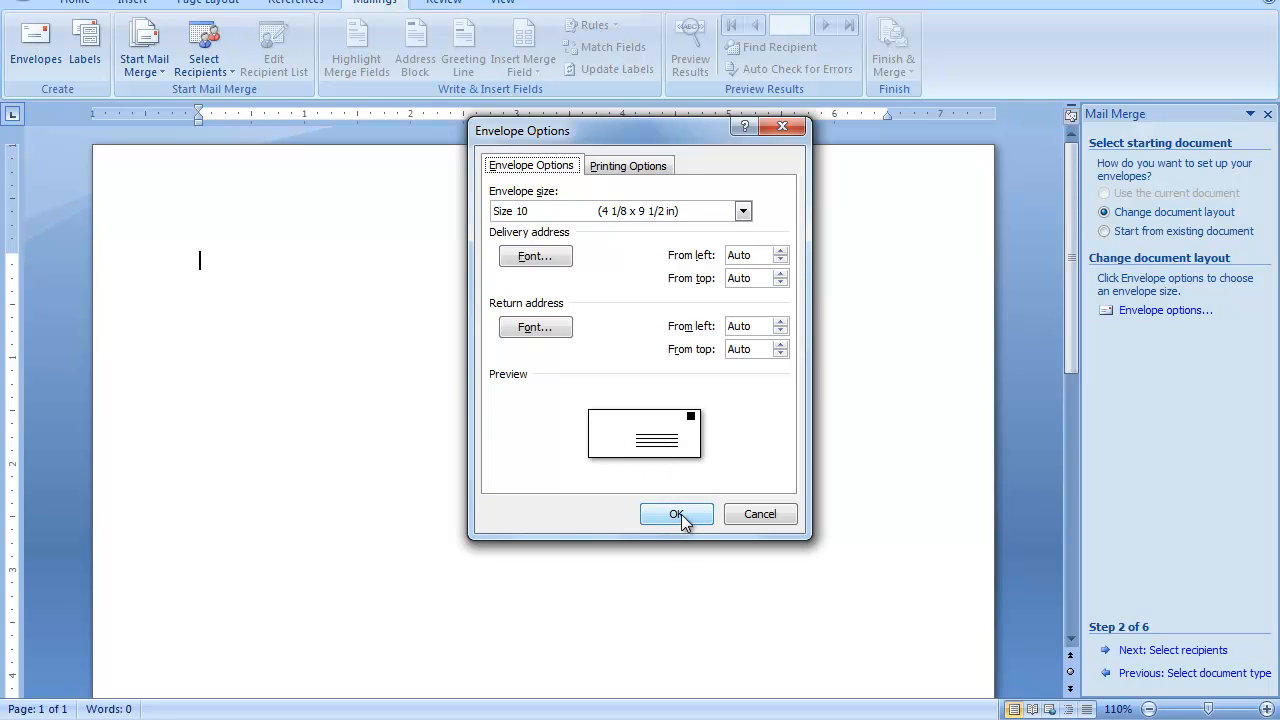
left_click(677, 513)
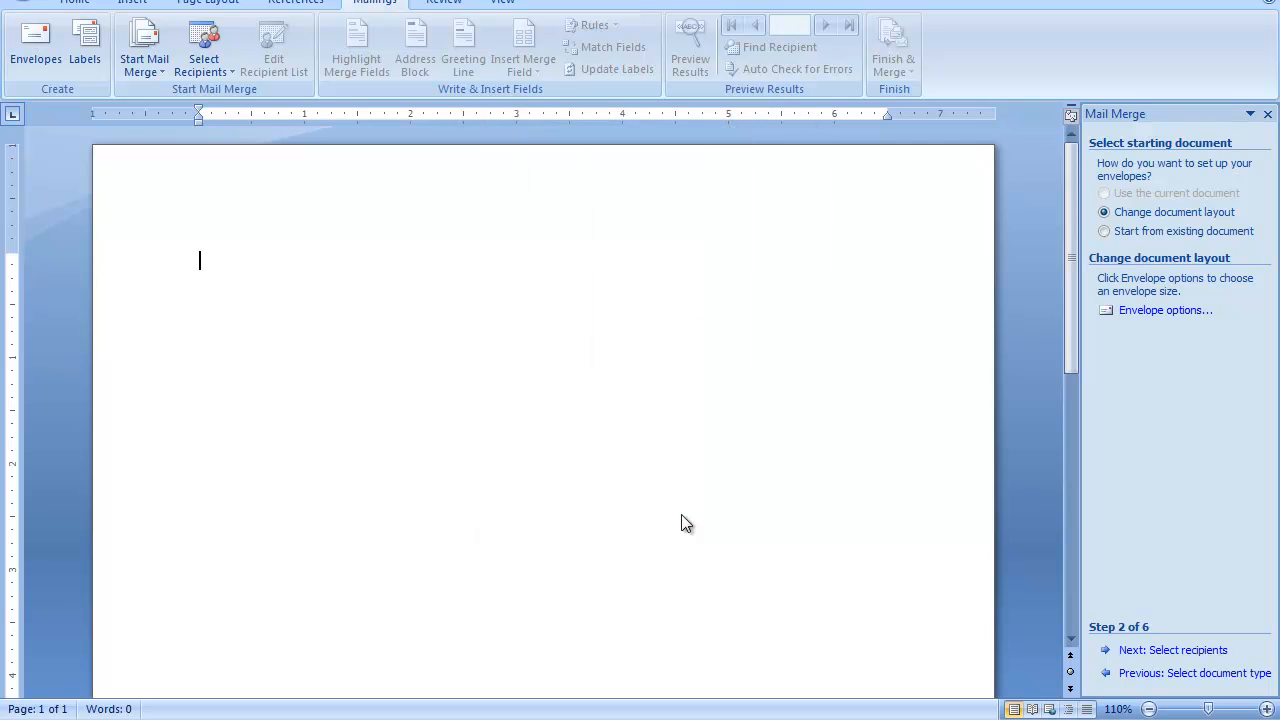
Step: Advance to recipient selection, browse for an existing list, and select speechdatasource
left_click(1104, 193)
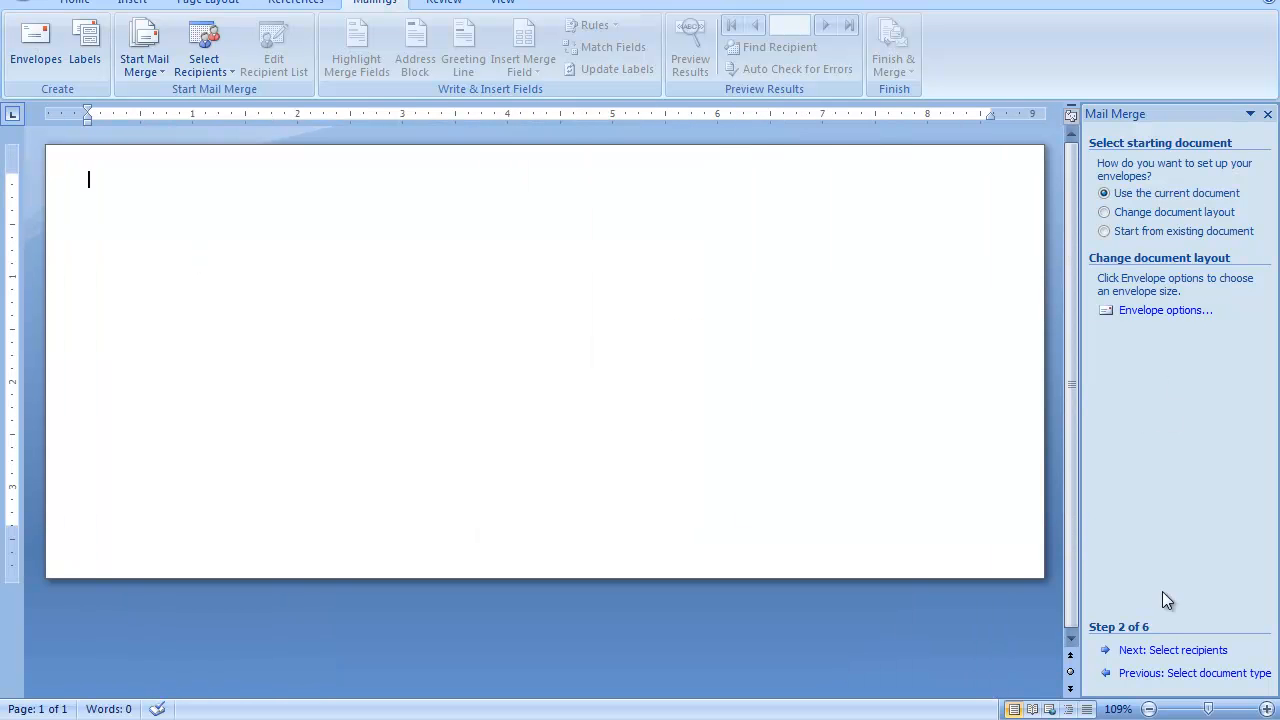
mouse_move(1173, 650)
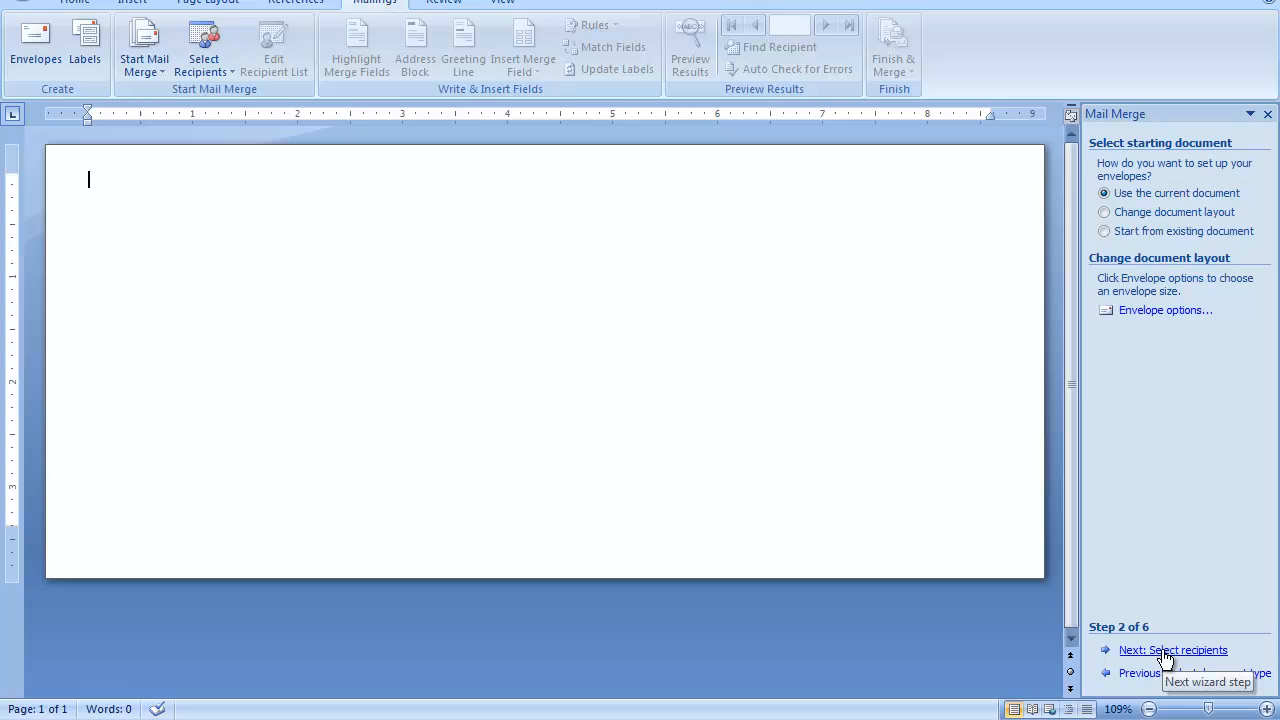
left_click(1173, 650)
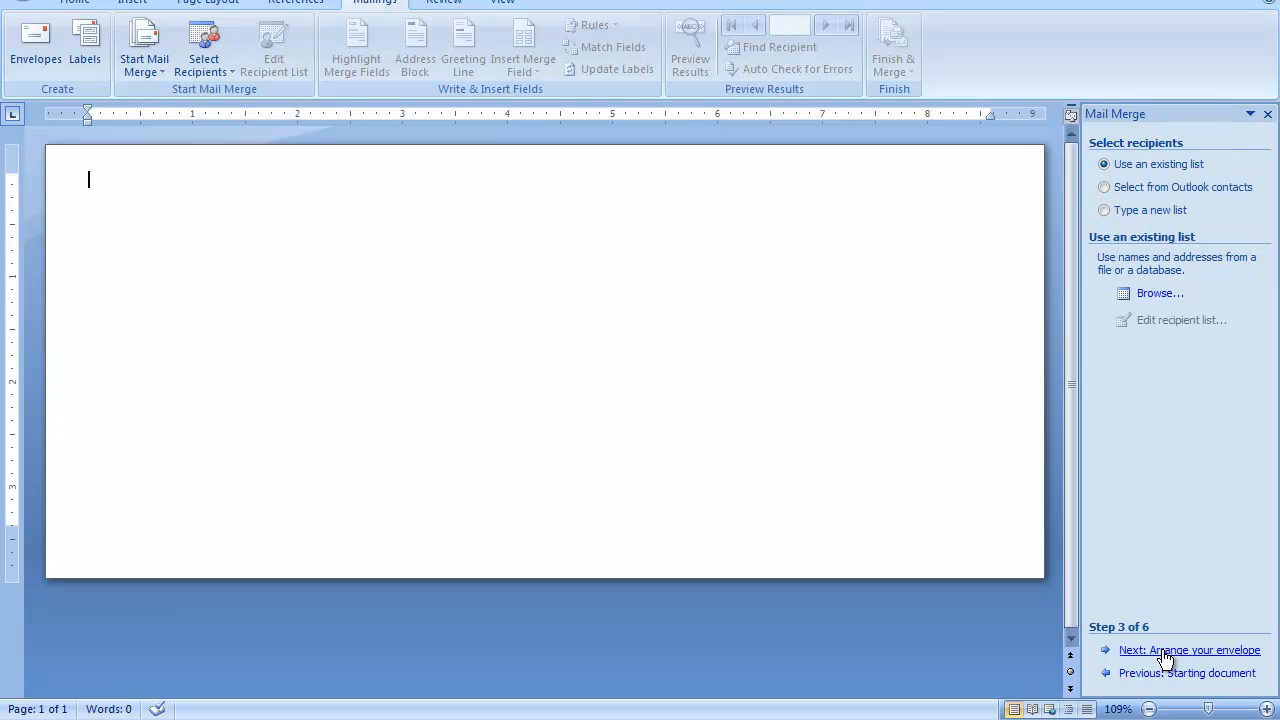
mouse_move(1150, 175)
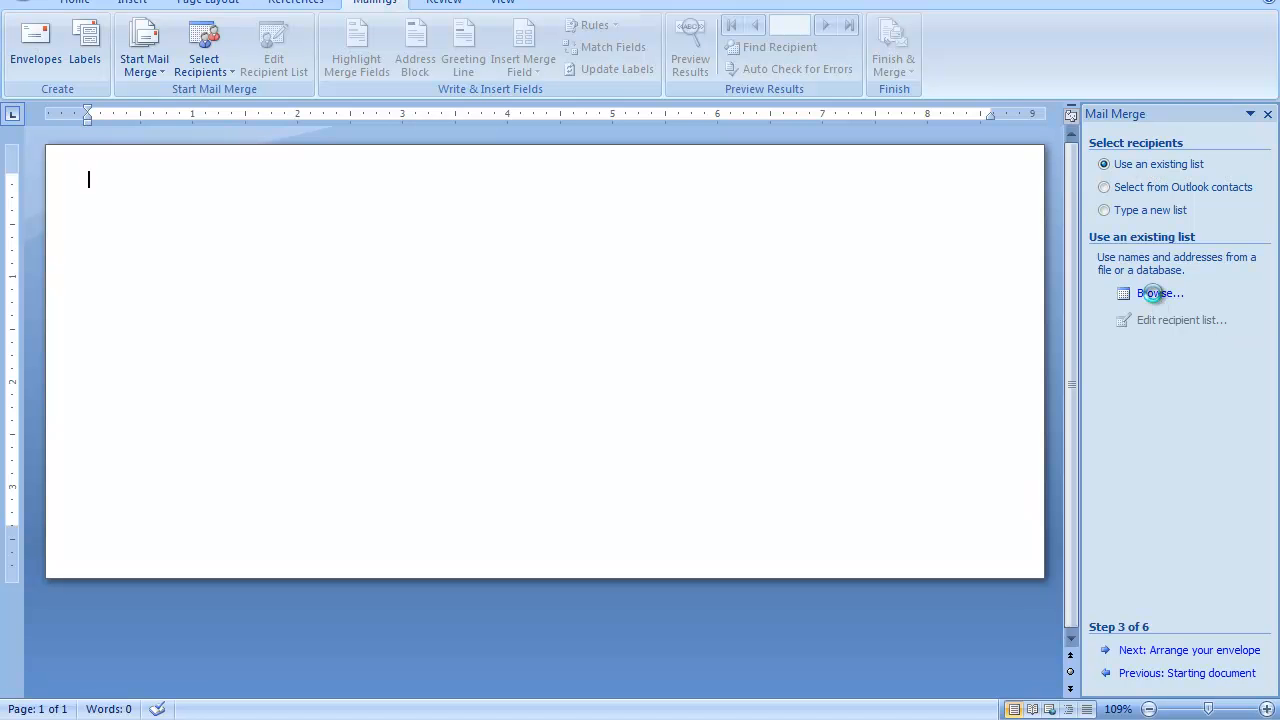
left_click(1159, 293)
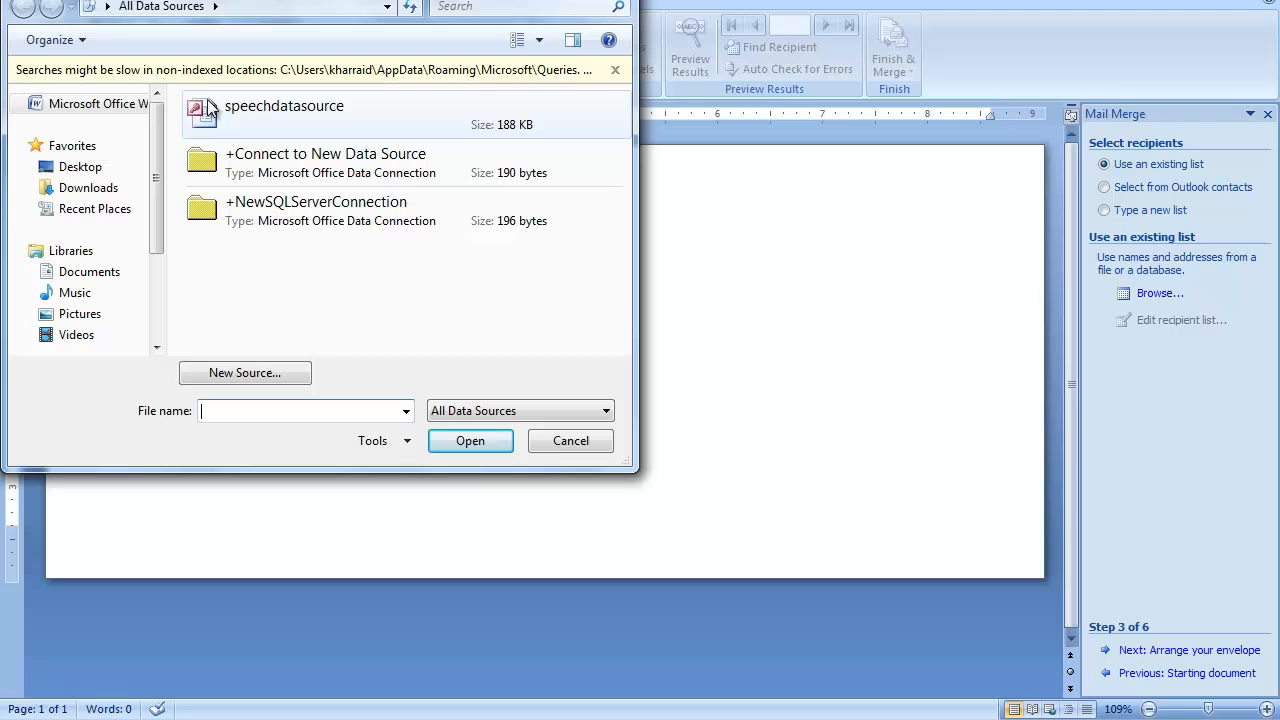
mouse_move(275, 118)
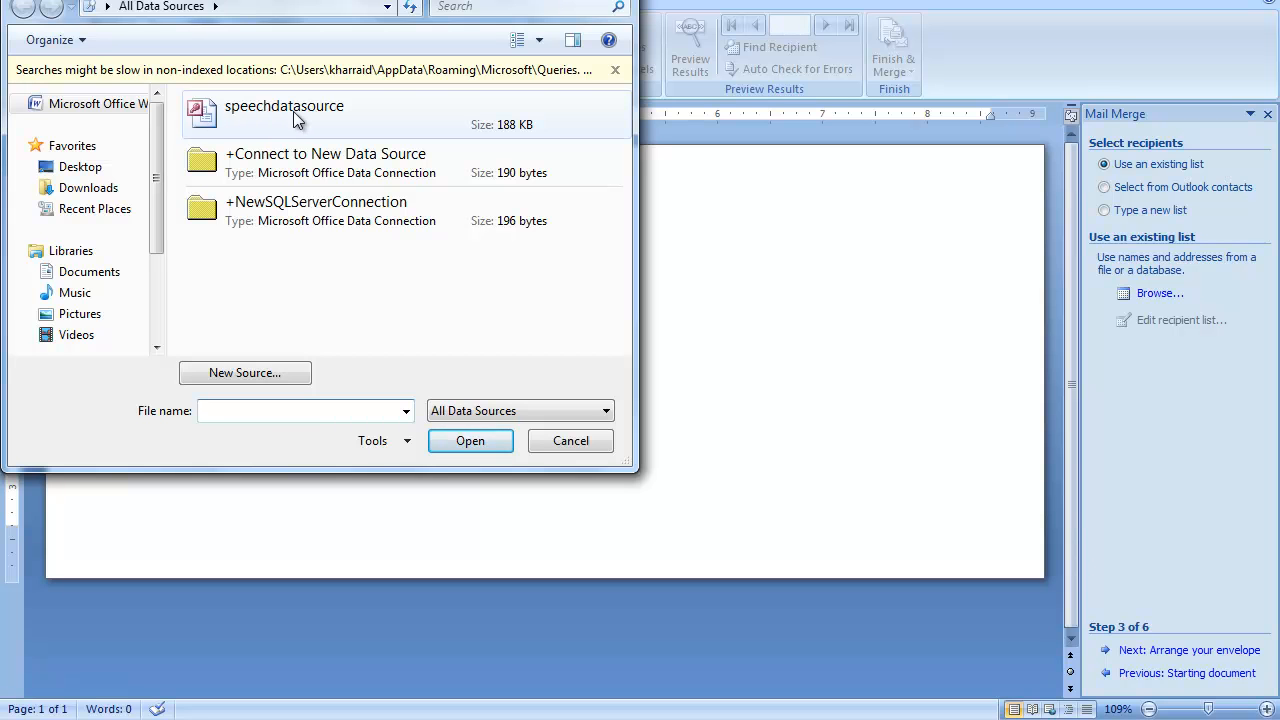
left_click(285, 105)
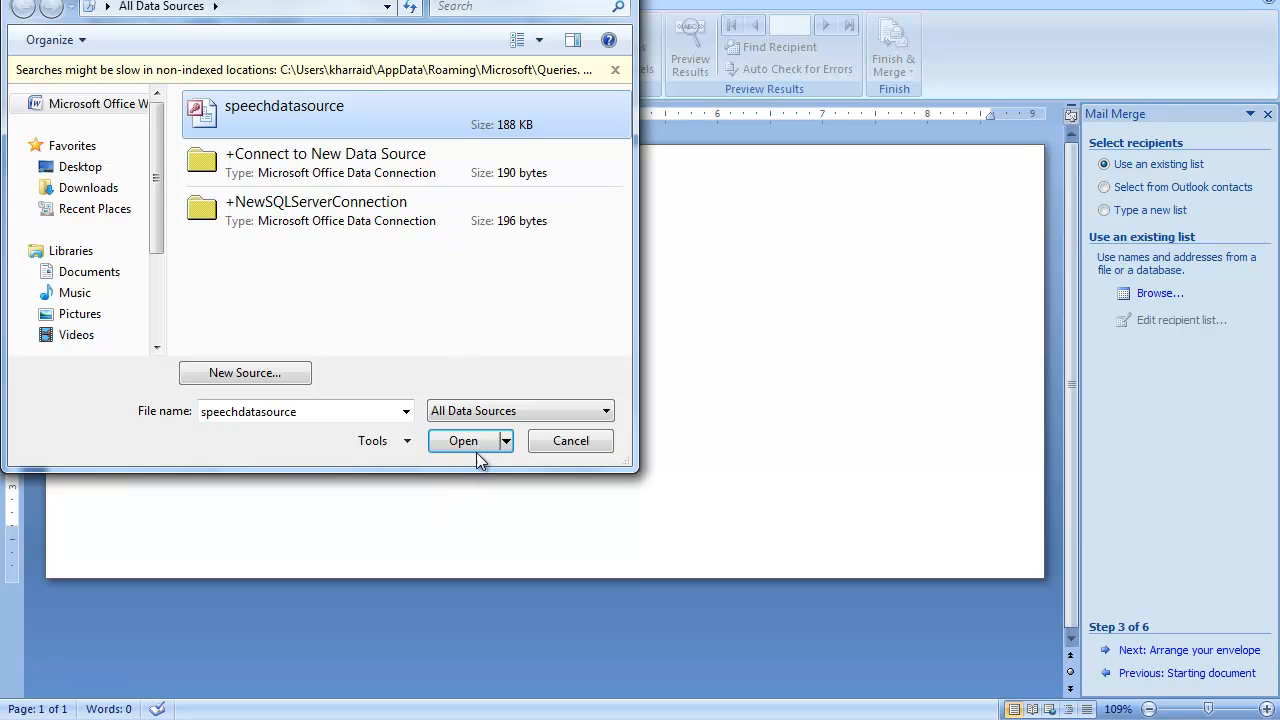
Step: Open speechdatasource and accept its three recipients in the Mail Merge Recipients list
left_click(463, 440)
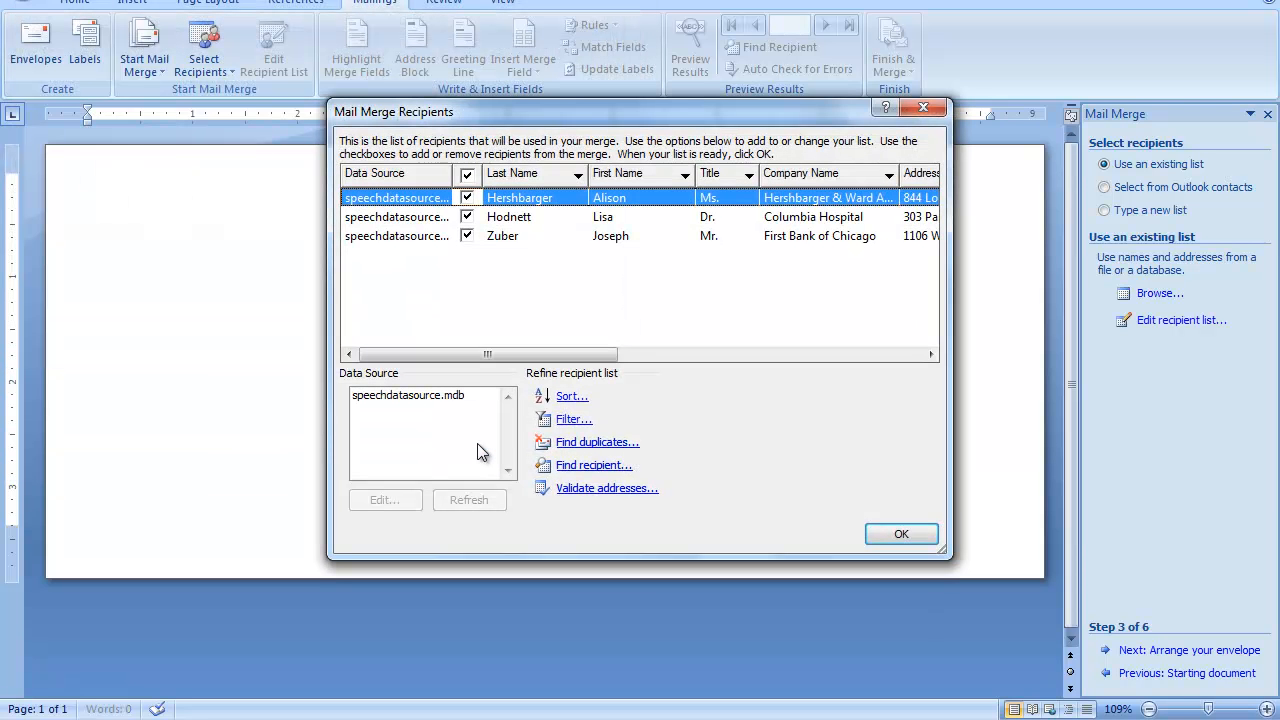
mouse_move(475, 428)
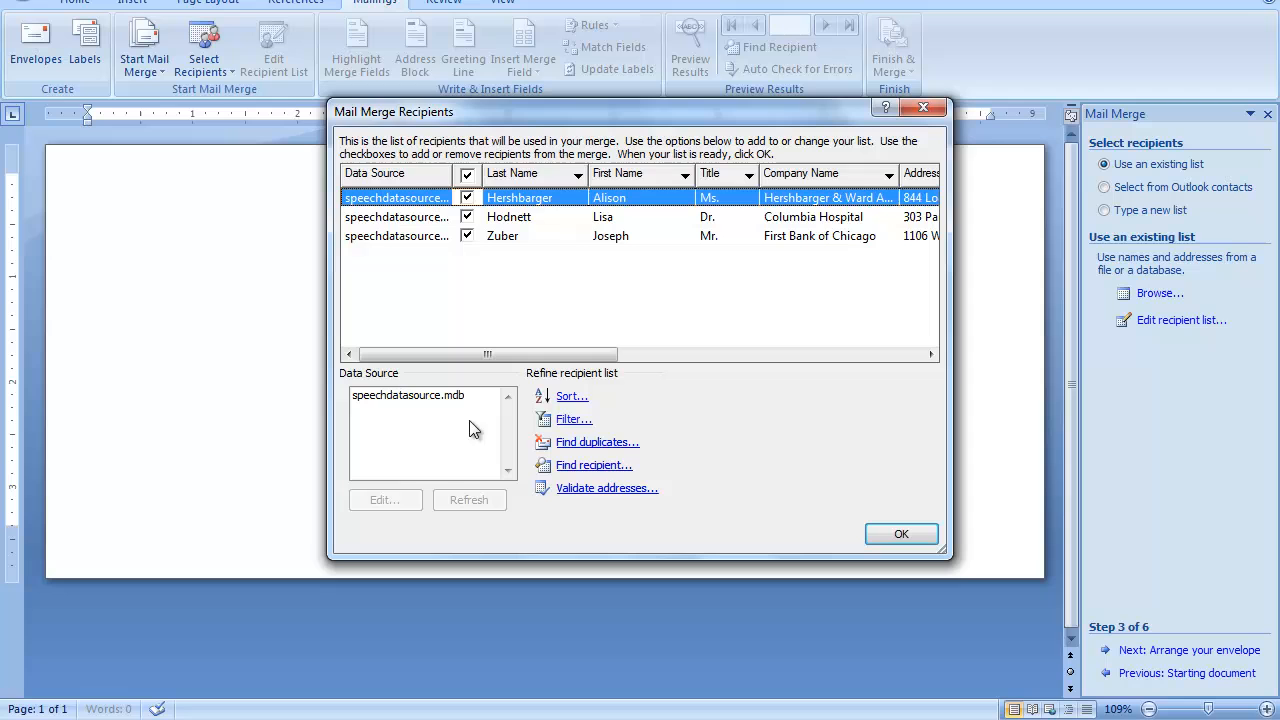
mouse_move(507, 244)
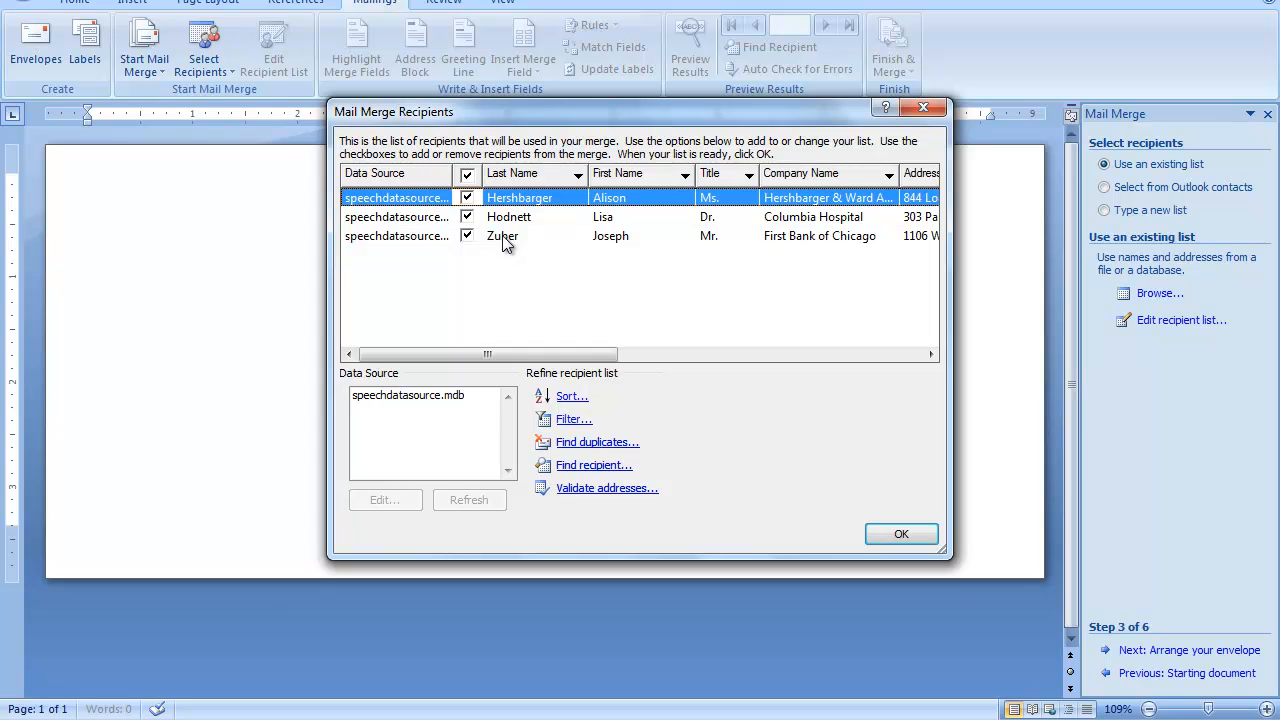
left_click(900, 533)
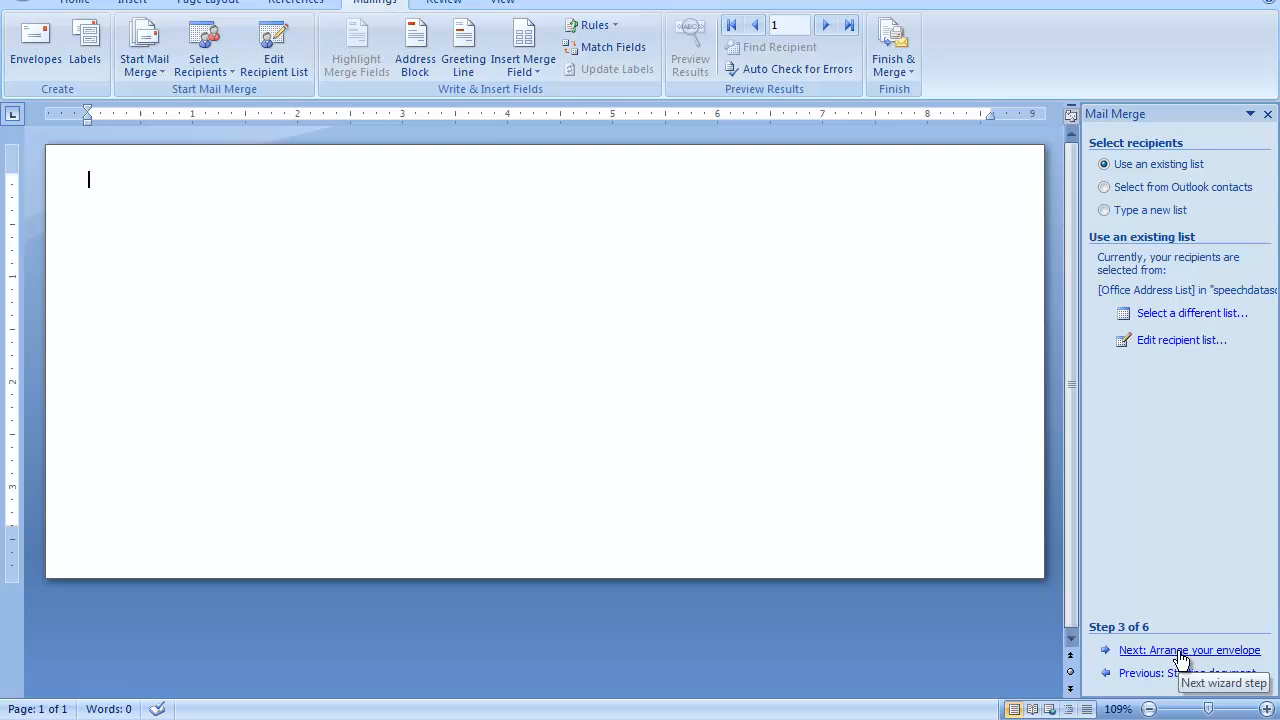
Step: Advance to Arrange your envelope and place the cursor in the envelope's address frame
left_click(1189, 650)
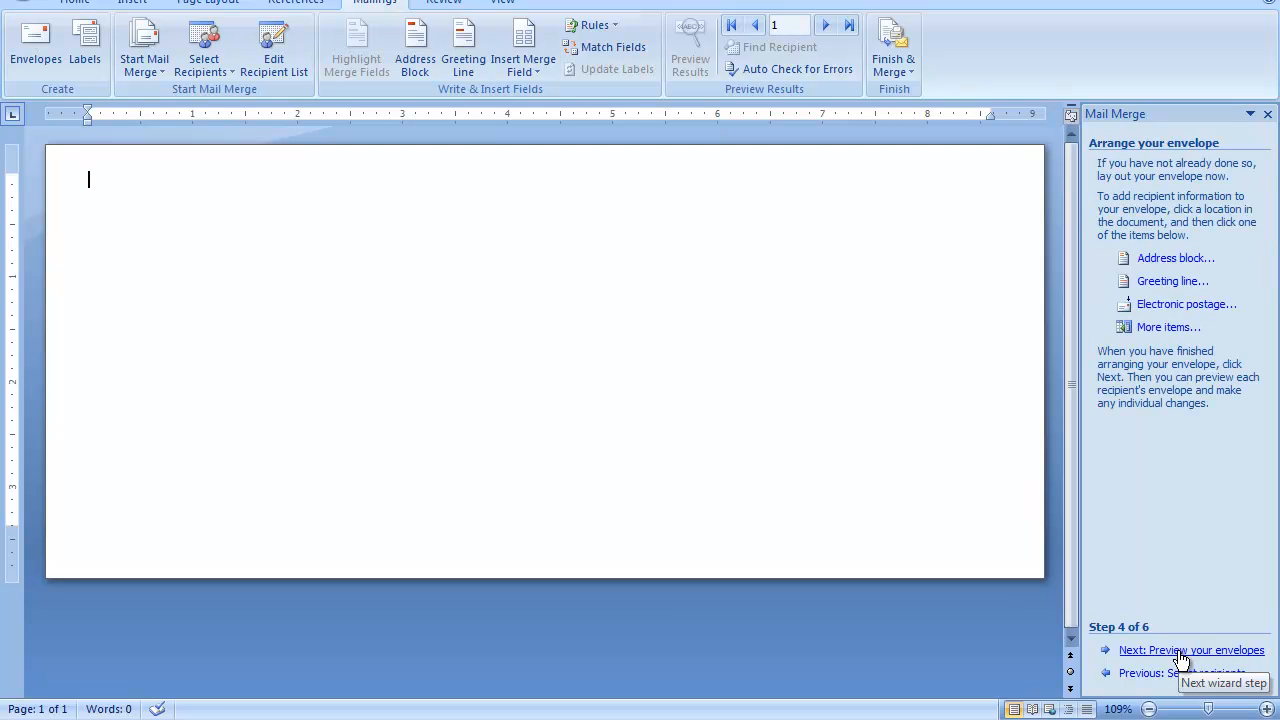
mouse_move(683, 498)
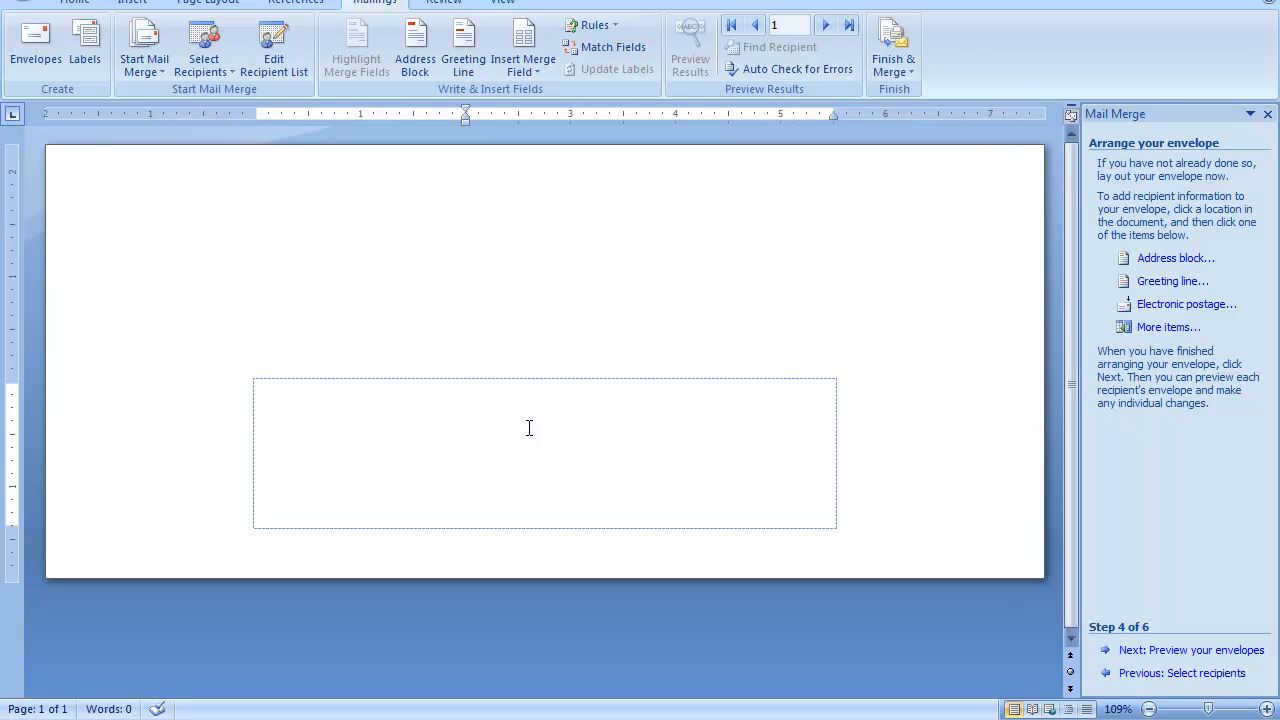
left_click(465, 392)
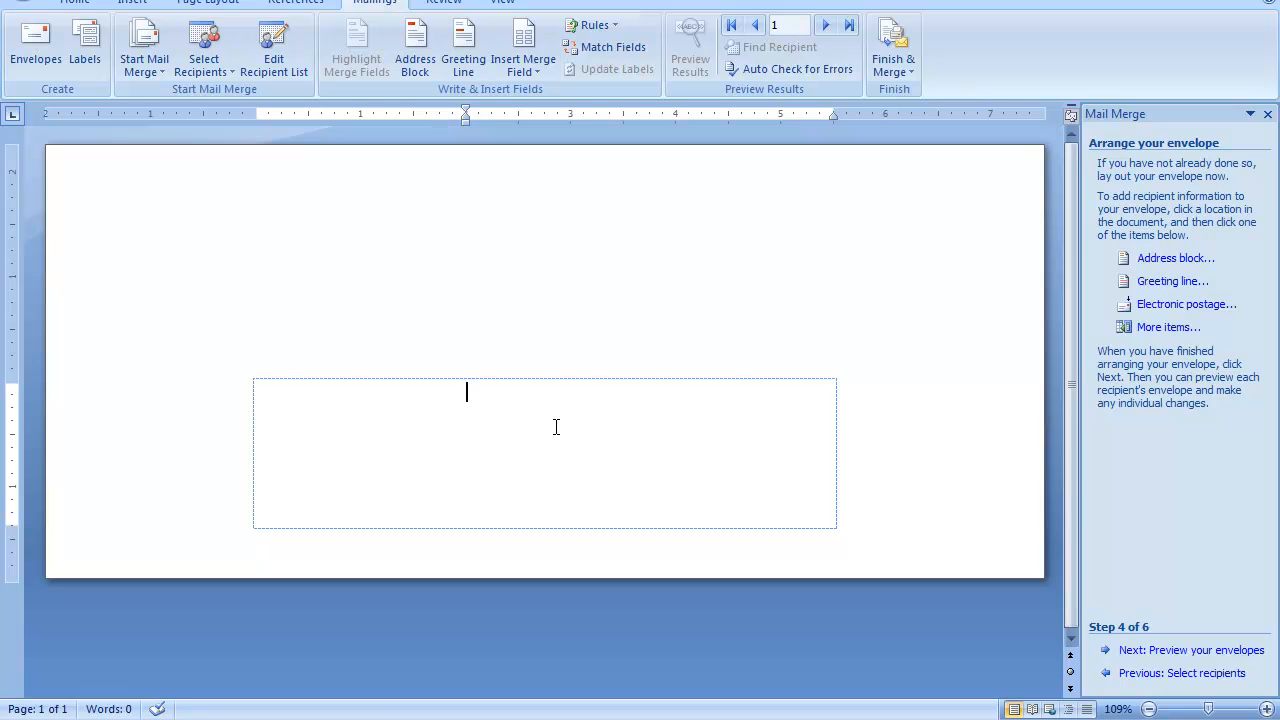
mouse_move(1176, 258)
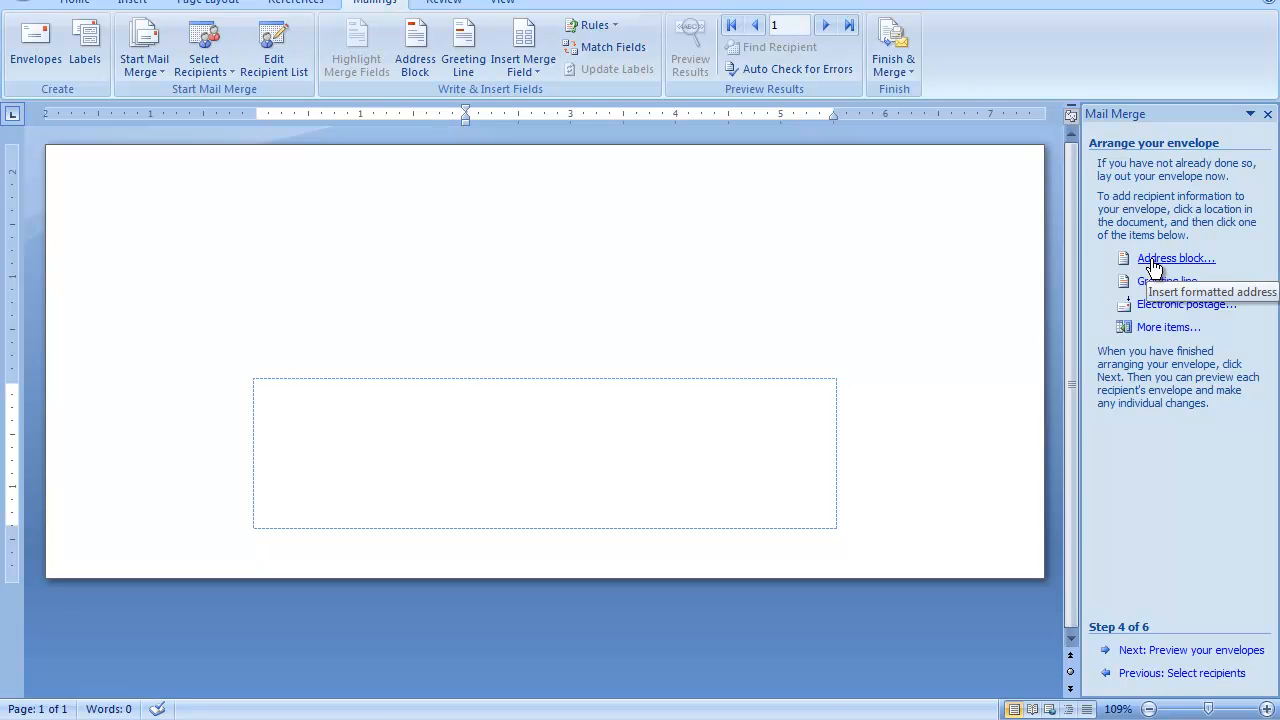
Step: Add an address block merge field with the default Insert Address Block settings
left_click(1176, 258)
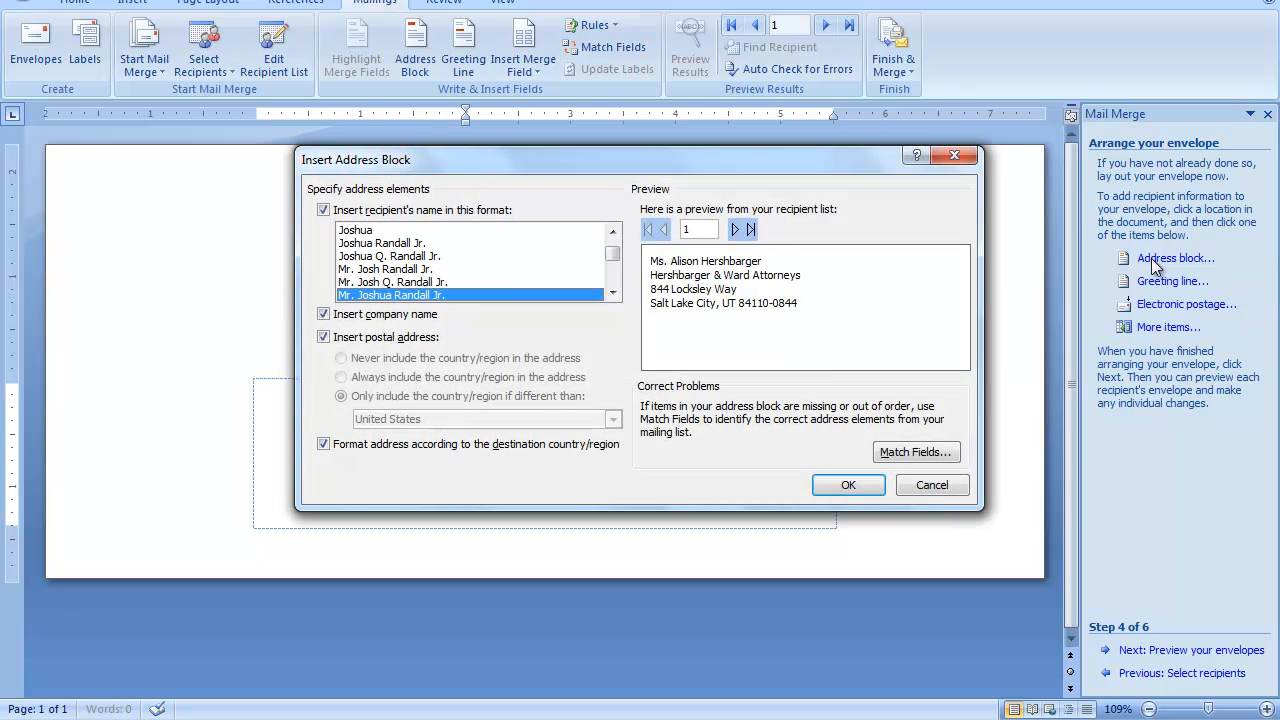
mouse_move(653, 263)
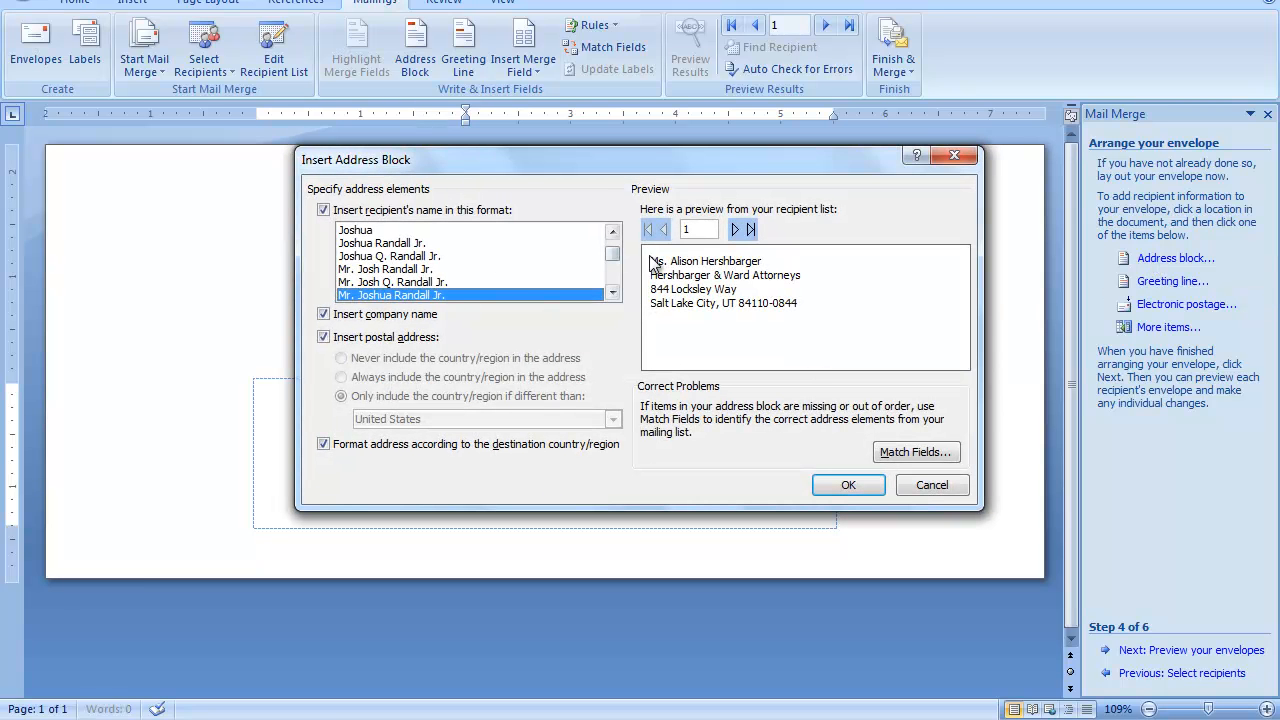
mouse_move(760, 314)
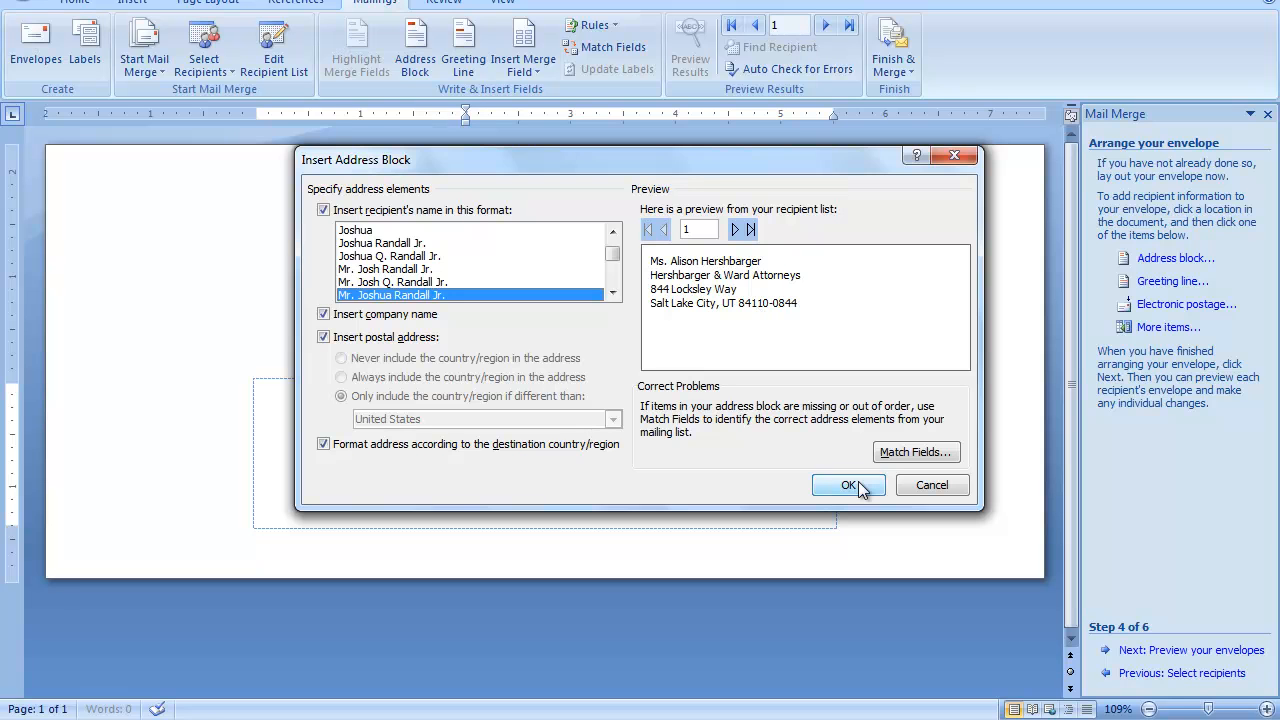
left_click(848, 485)
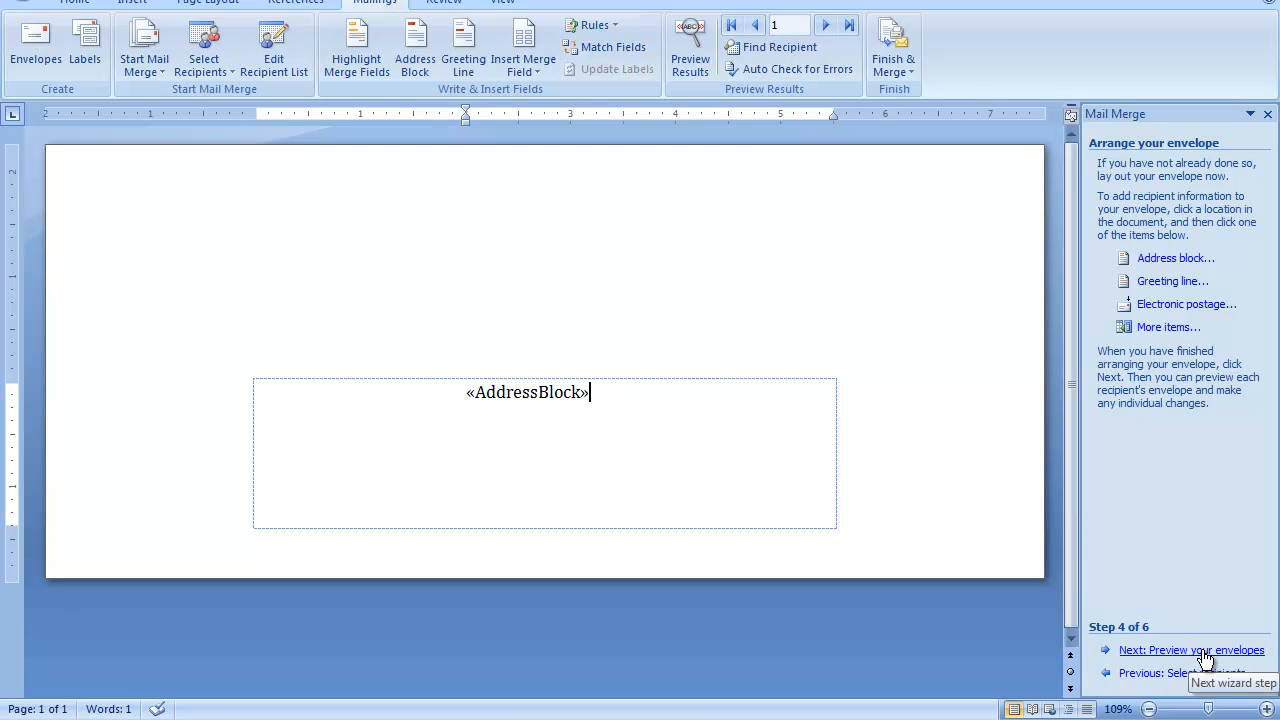
left_click(1191, 650)
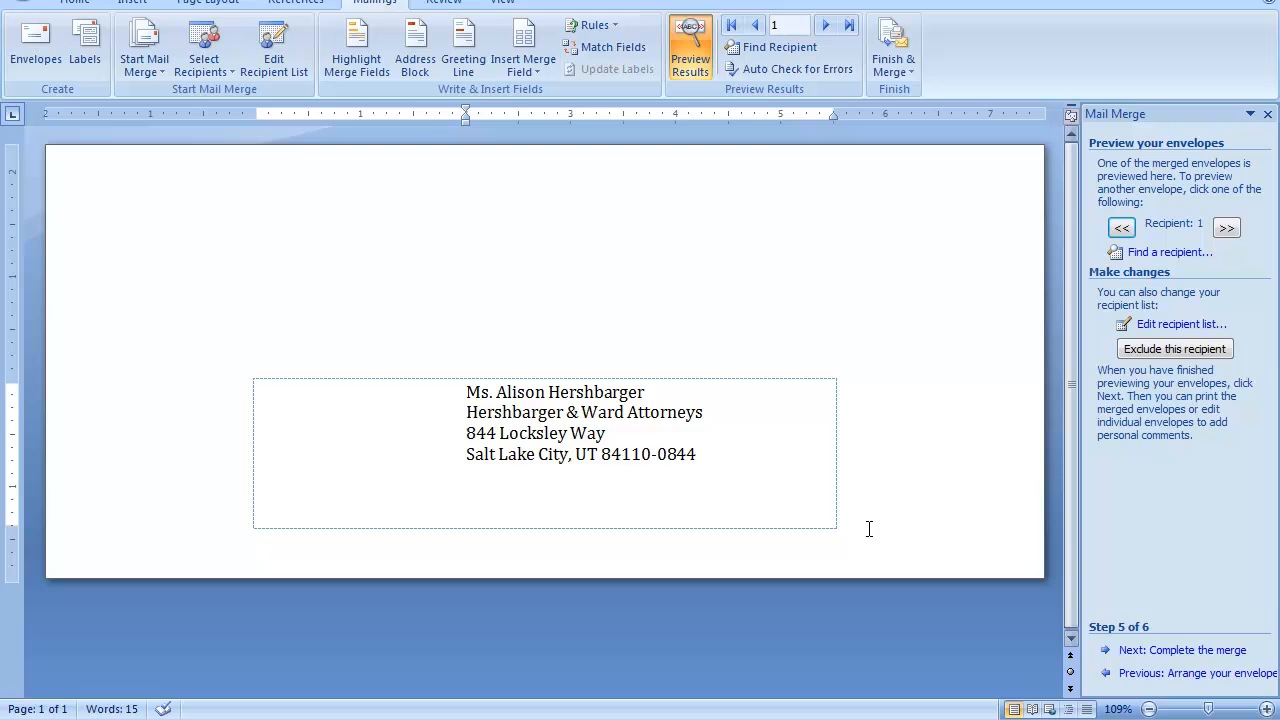
mouse_move(1227, 227)
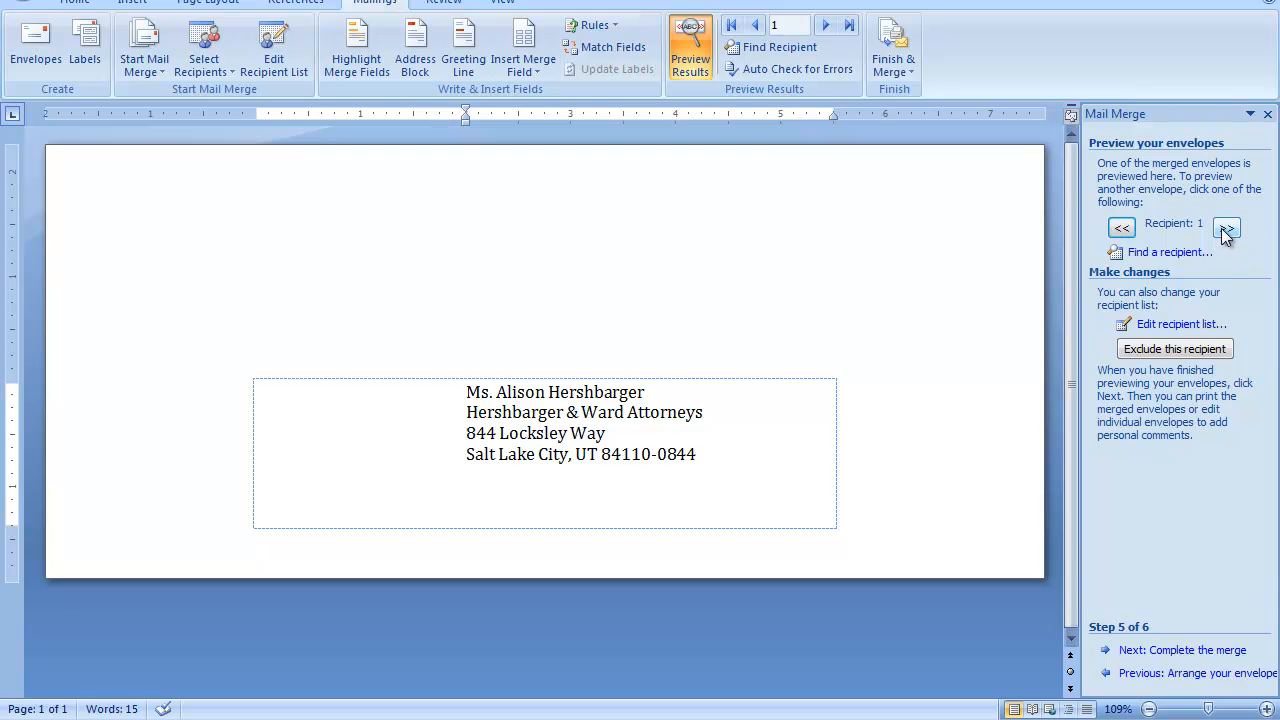
left_click(1226, 227)
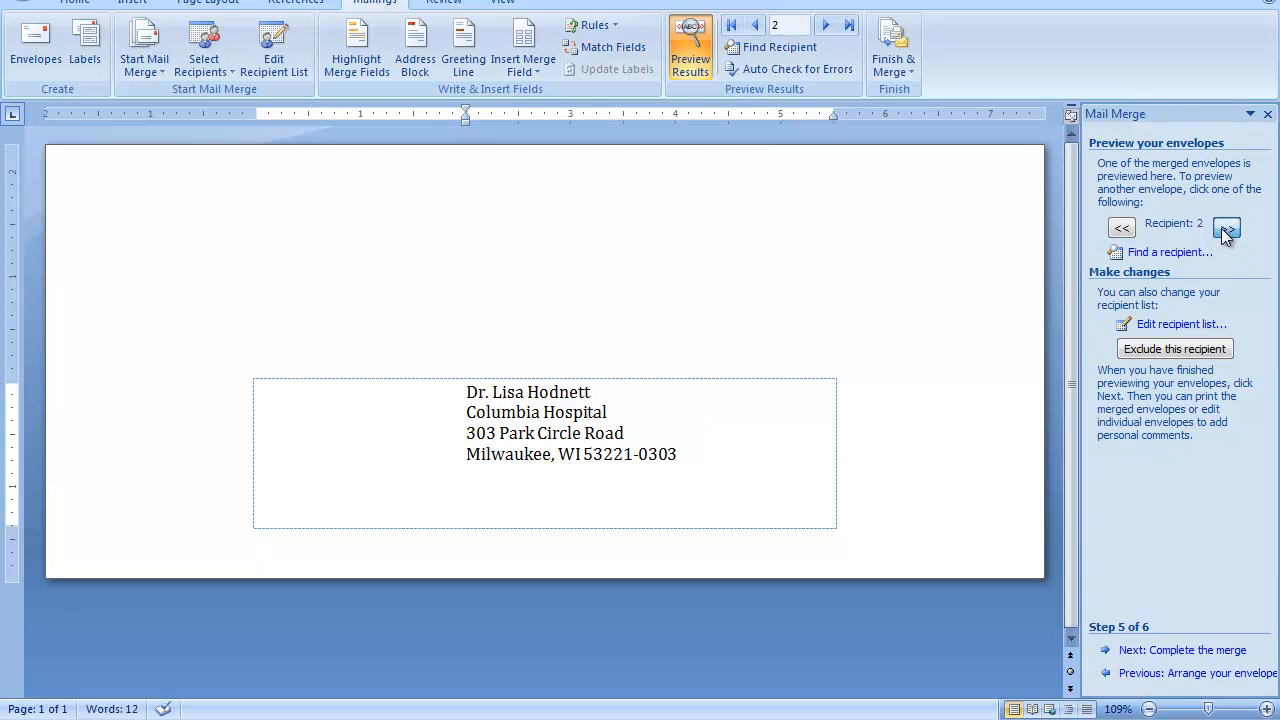
left_click(1226, 227)
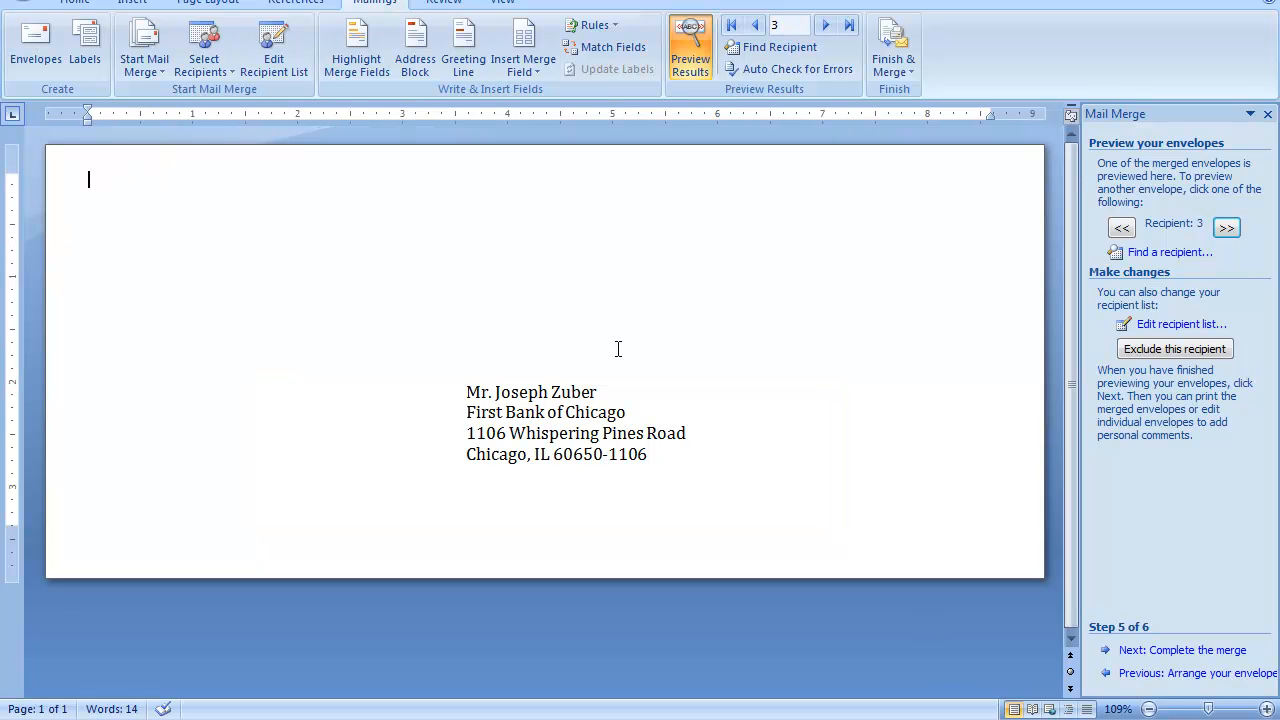
mouse_move(292, 210)
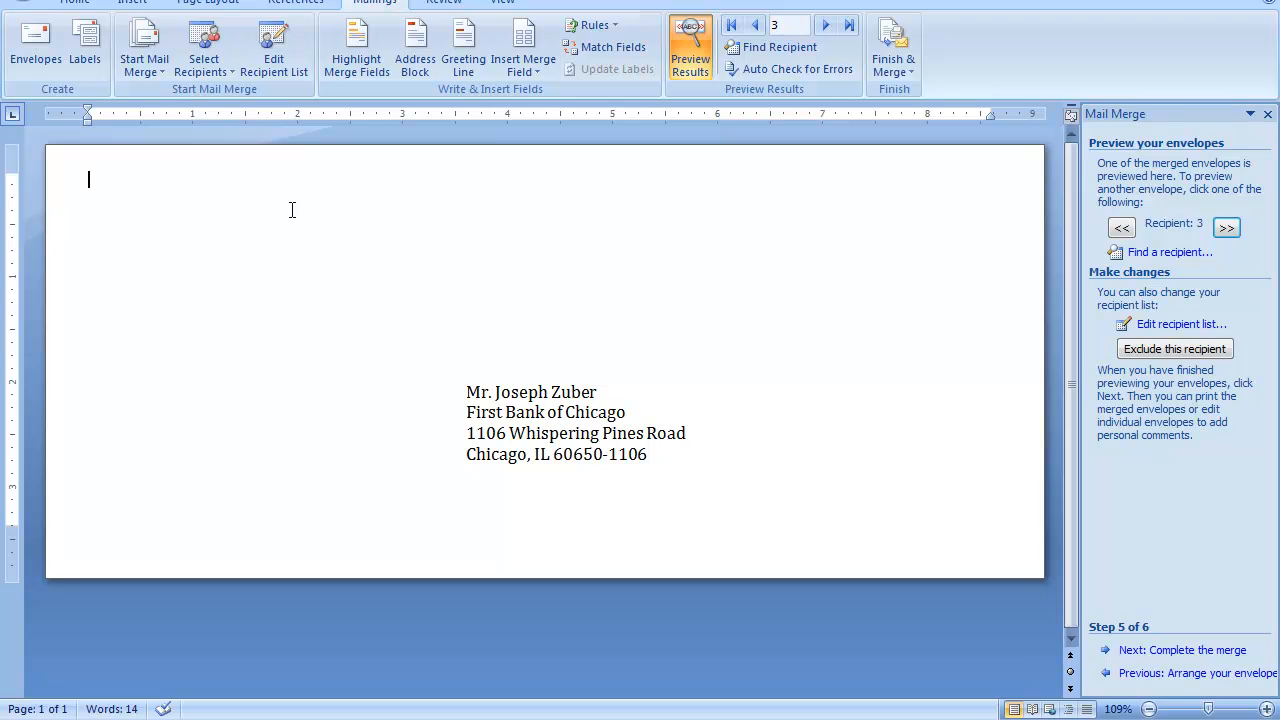
mouse_move(1146, 592)
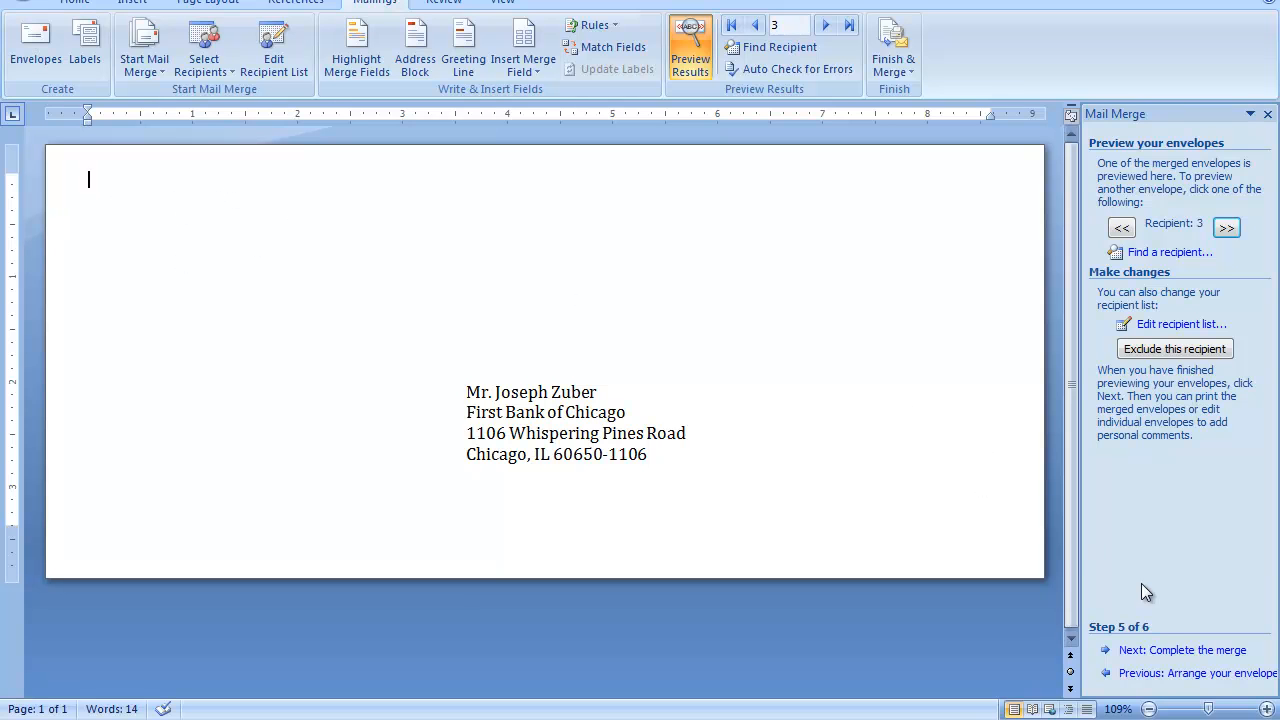
mouse_move(1182, 650)
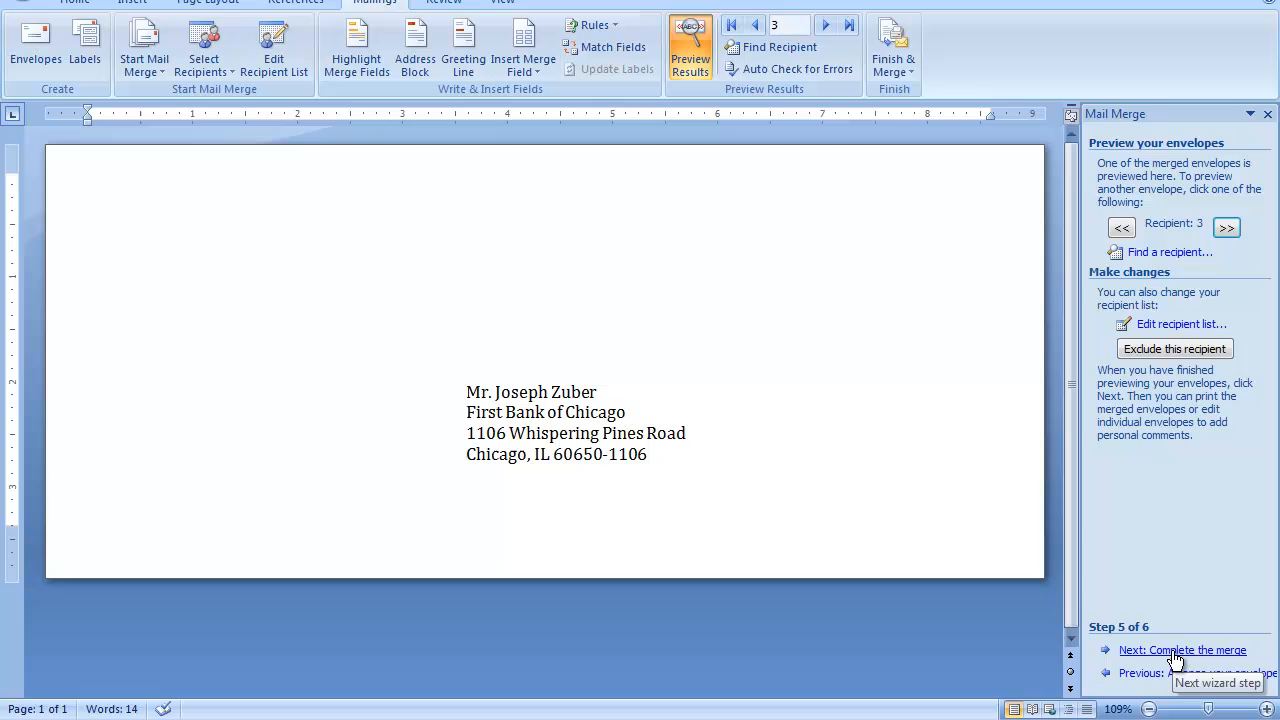
Step: Complete the merge by editing individual envelopes with All records into a new document
left_click(1182, 650)
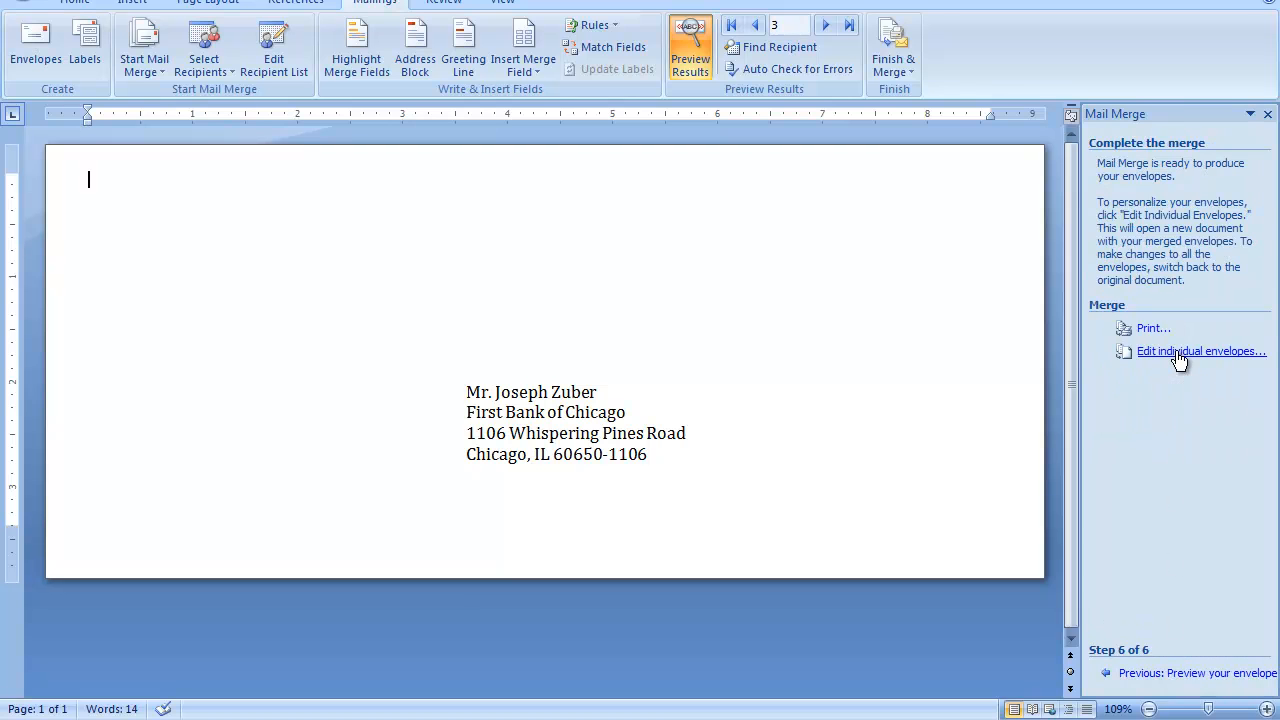
left_click(1201, 351)
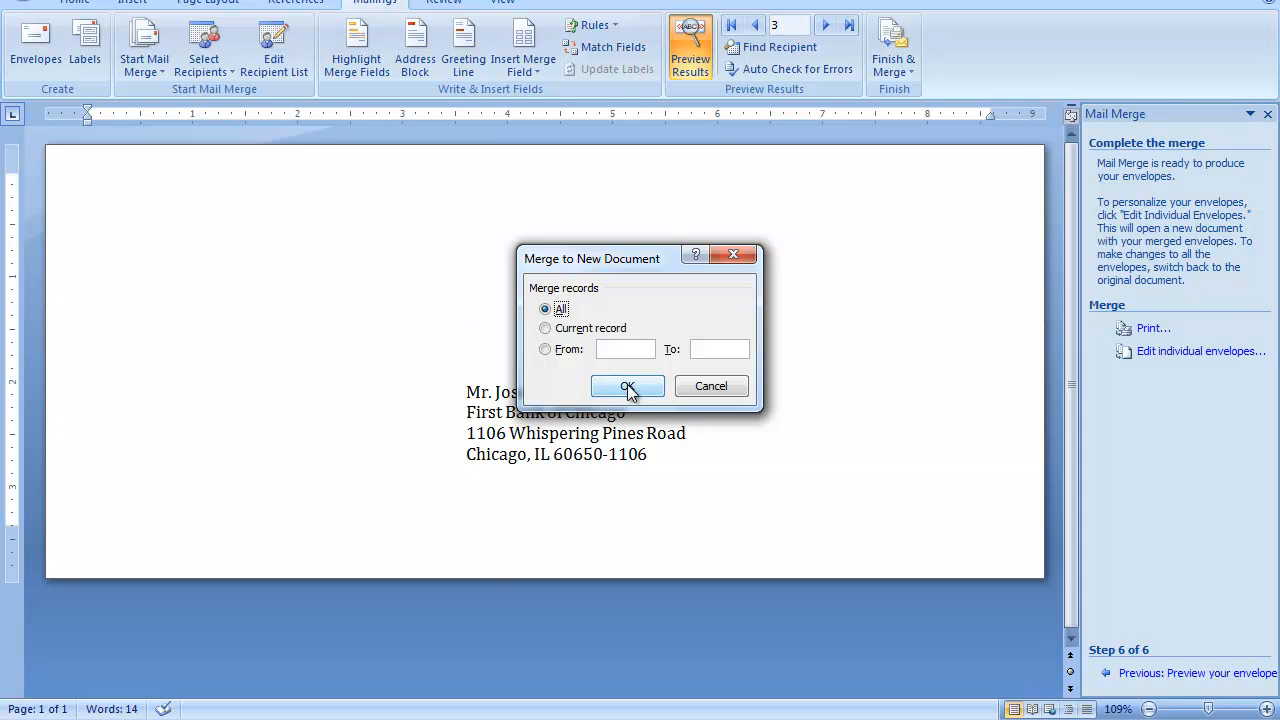
left_click(626, 387)
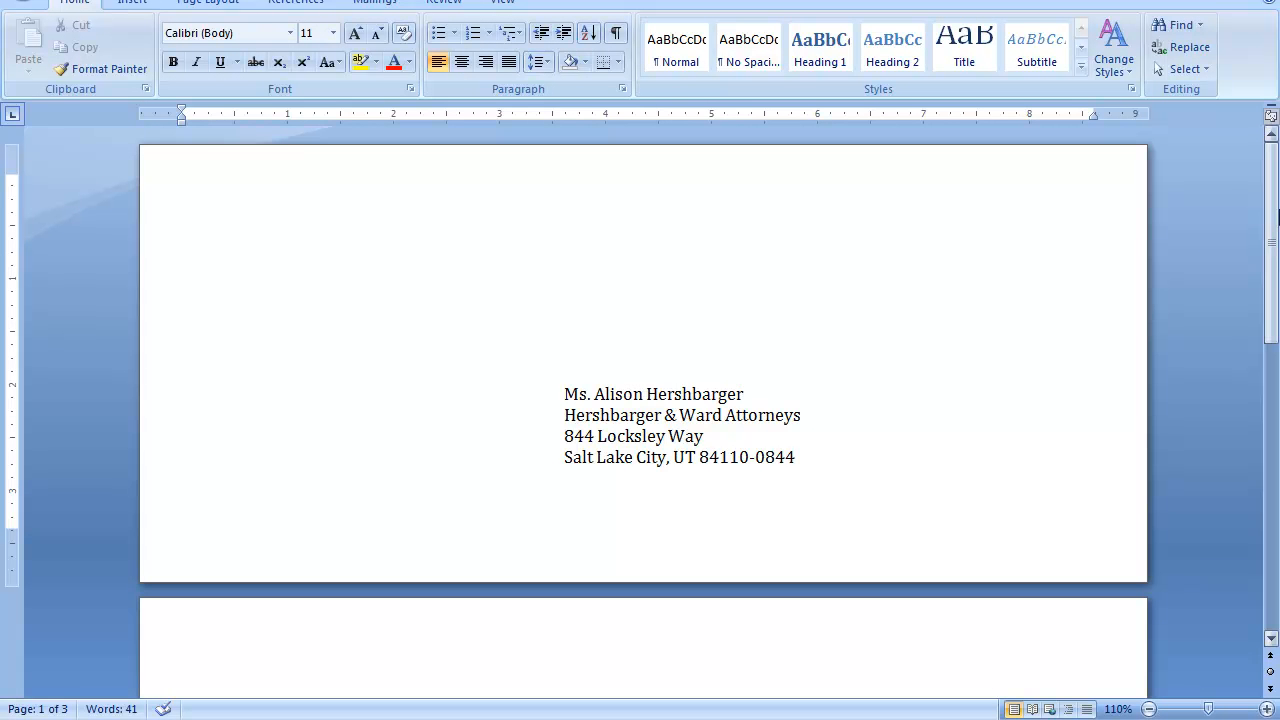
scroll("down", 3)
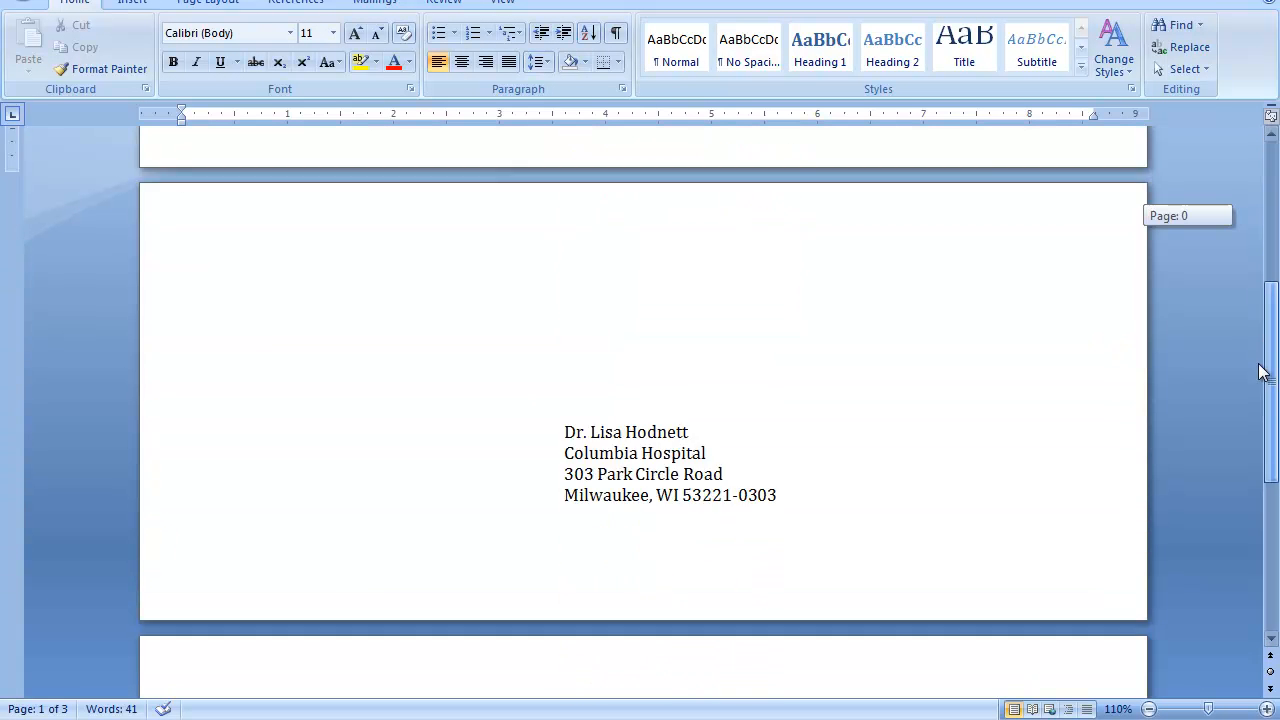